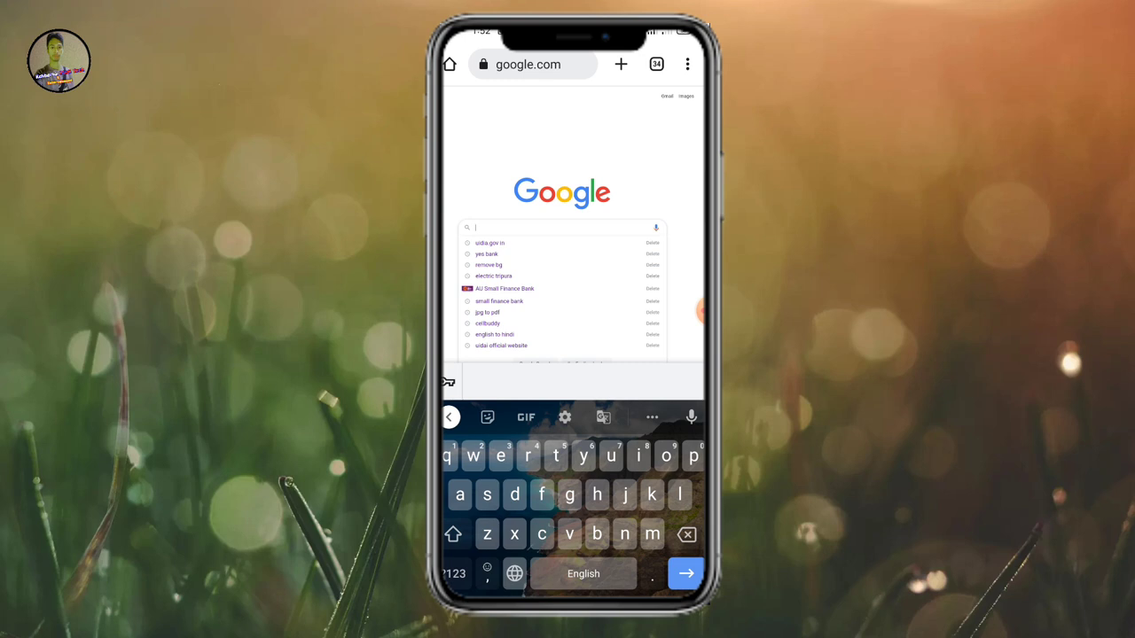
Load the myAadhaar portal from the uidai.gov.in result under the Google search box.
left_click(489, 242)
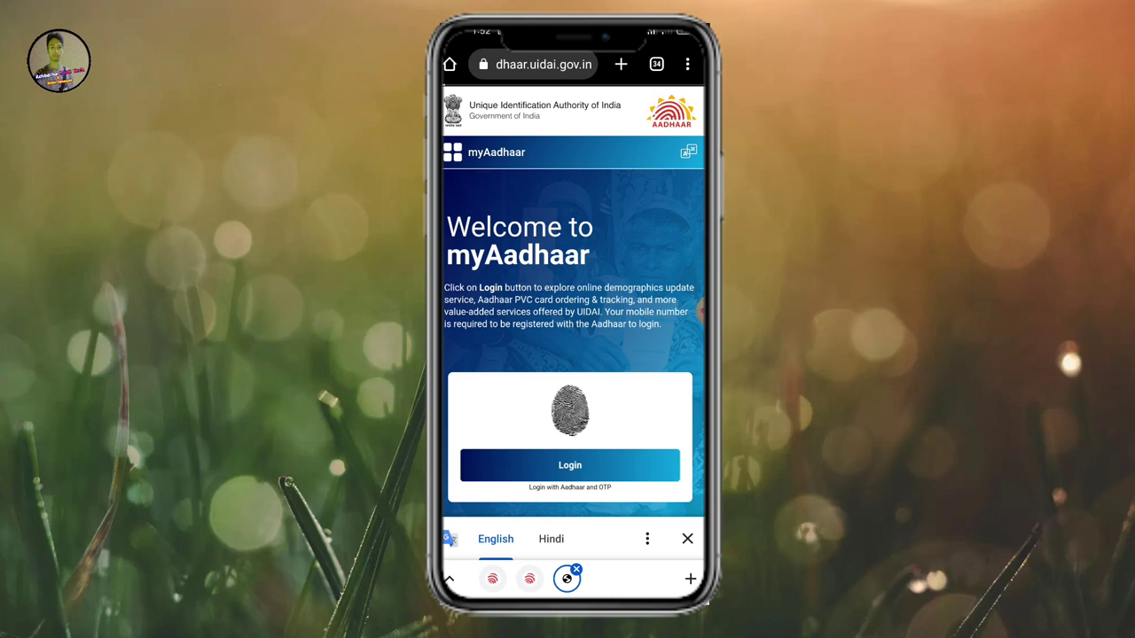
Choose Login, then enter the Aadhaar number and captcha Gf9Pr.
left_click(569, 465)
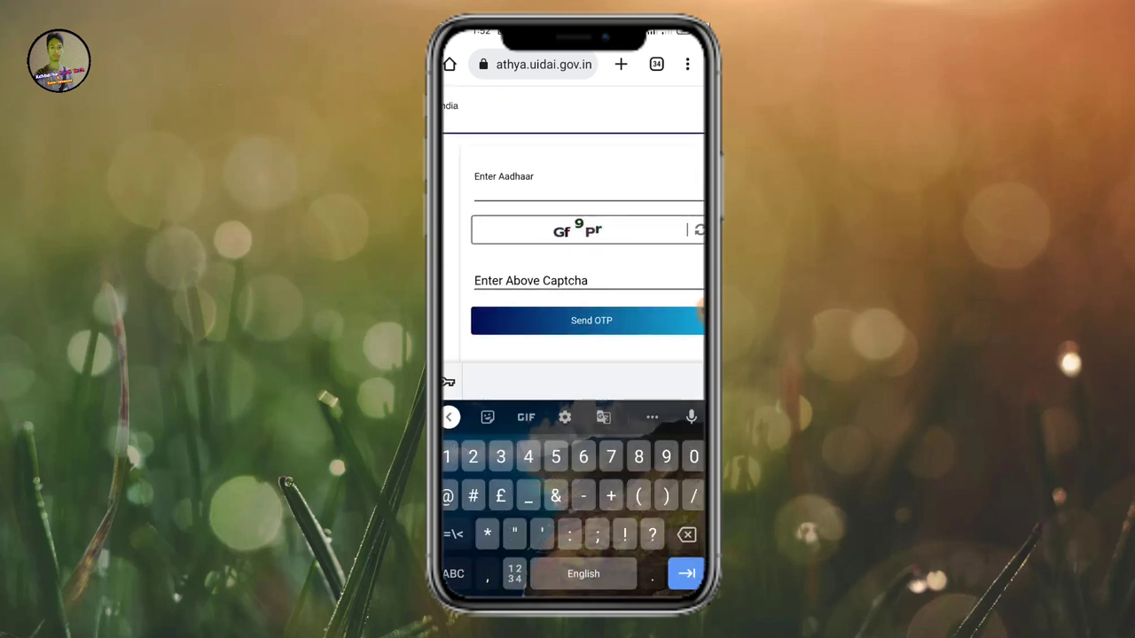
type("9")
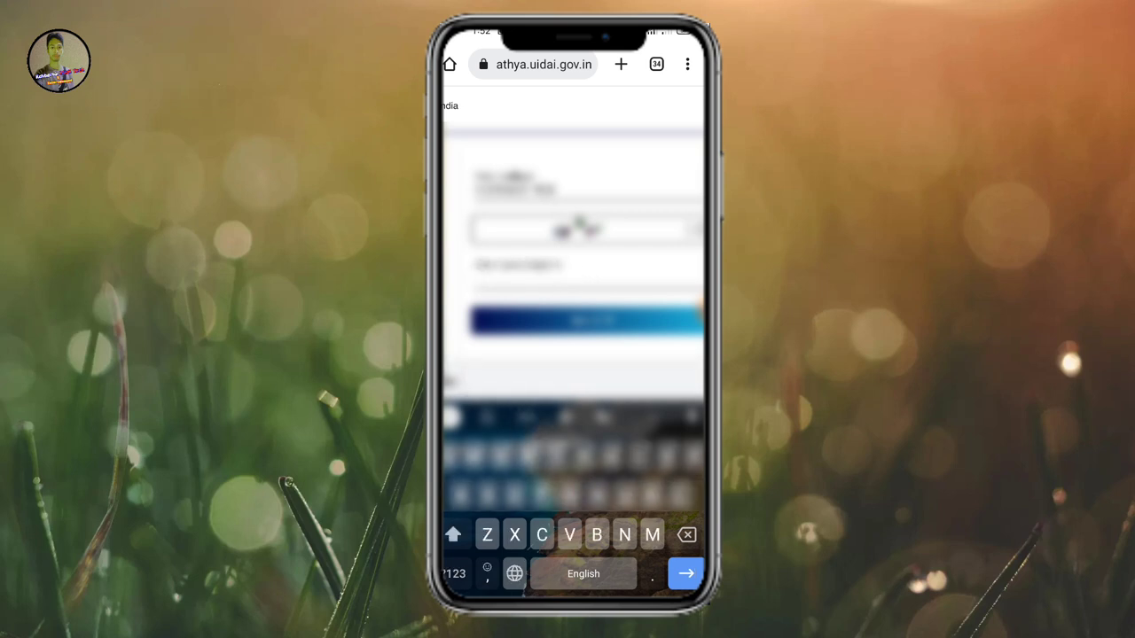
type("G")
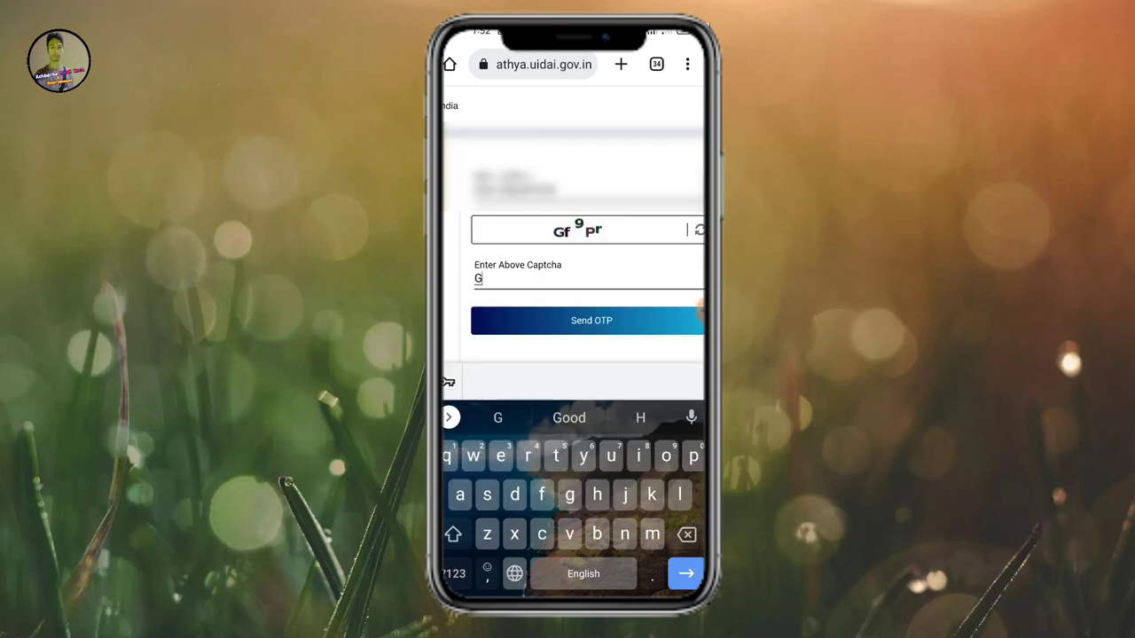
type("f9Pr")
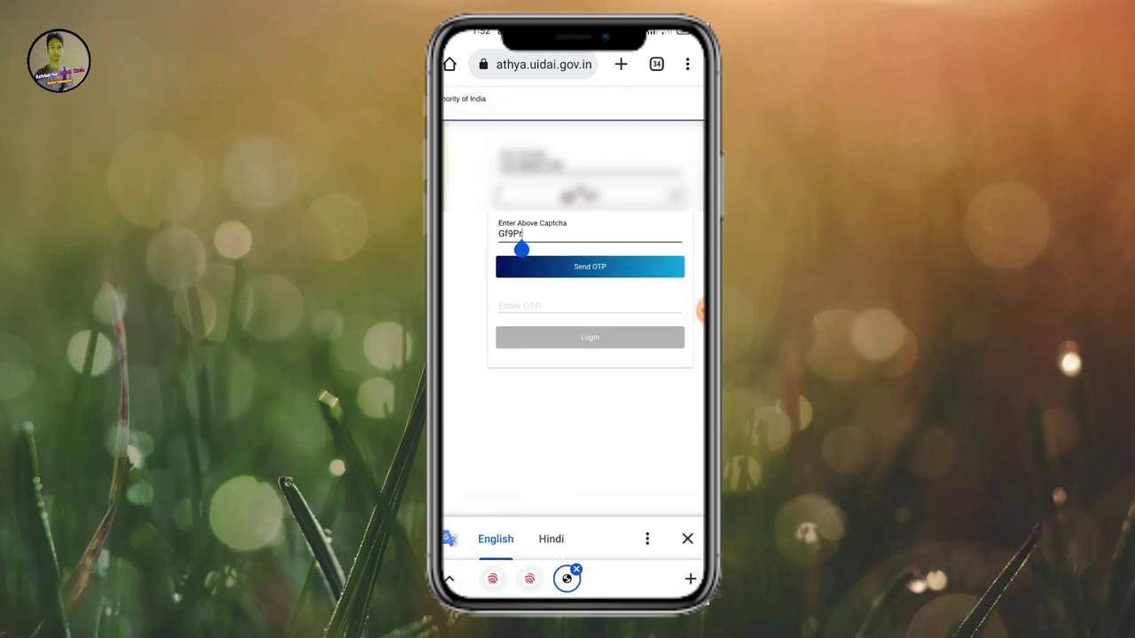
left_click(589, 265)
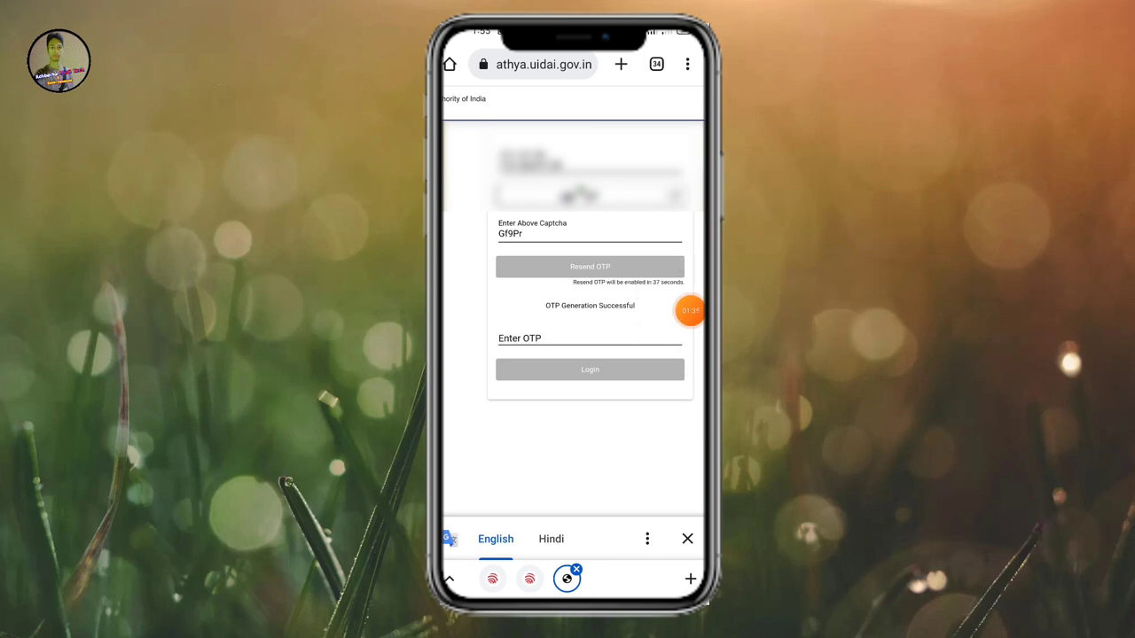
left_click(590, 338)
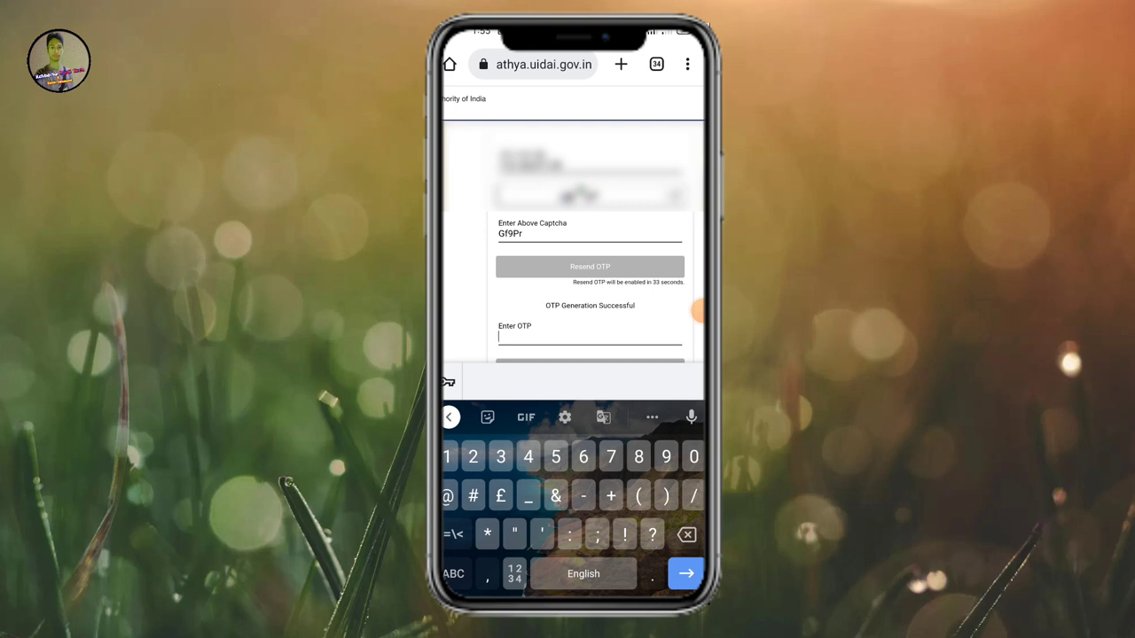
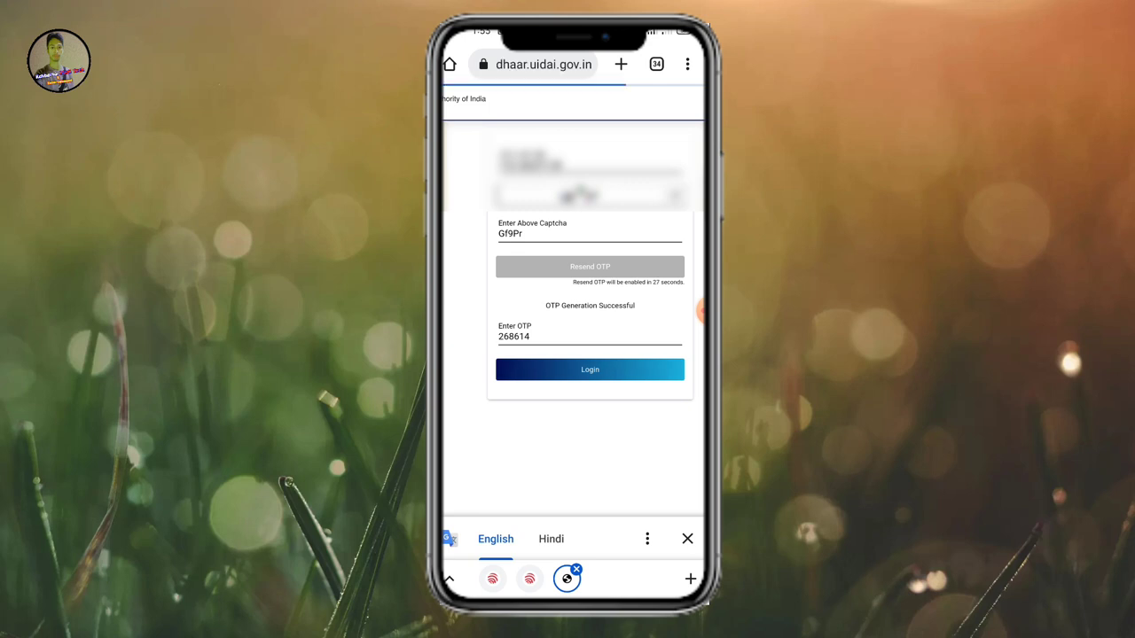
left_click(589, 370)
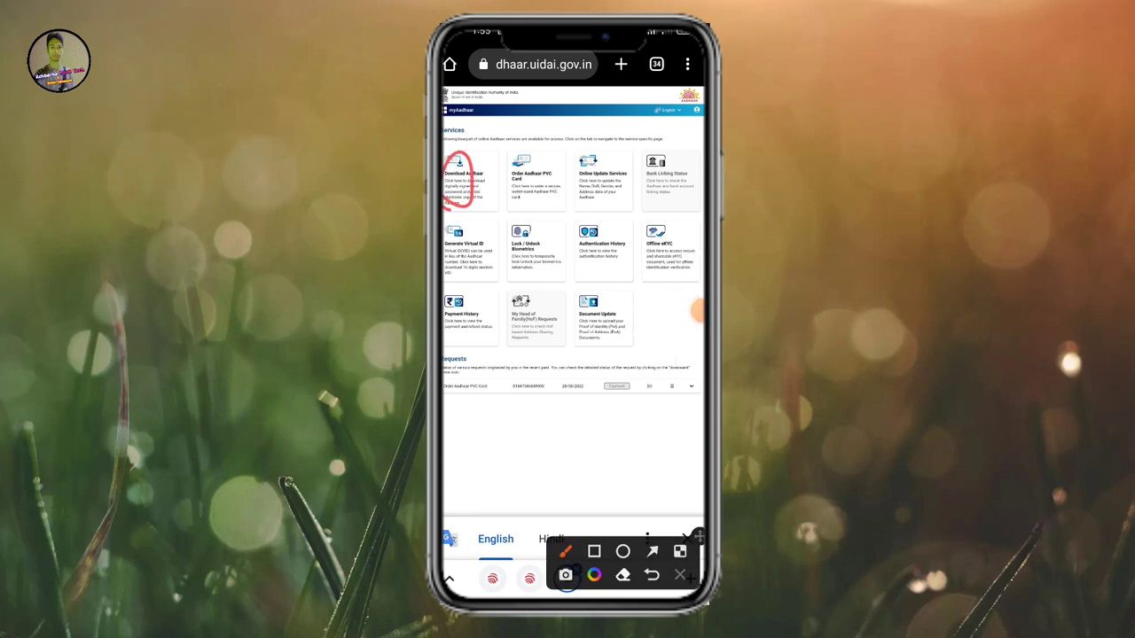
Review the Order Aadhaar PVC Card request details, then enter Online Update Services.
left_click_drag(514, 159, 536, 204)
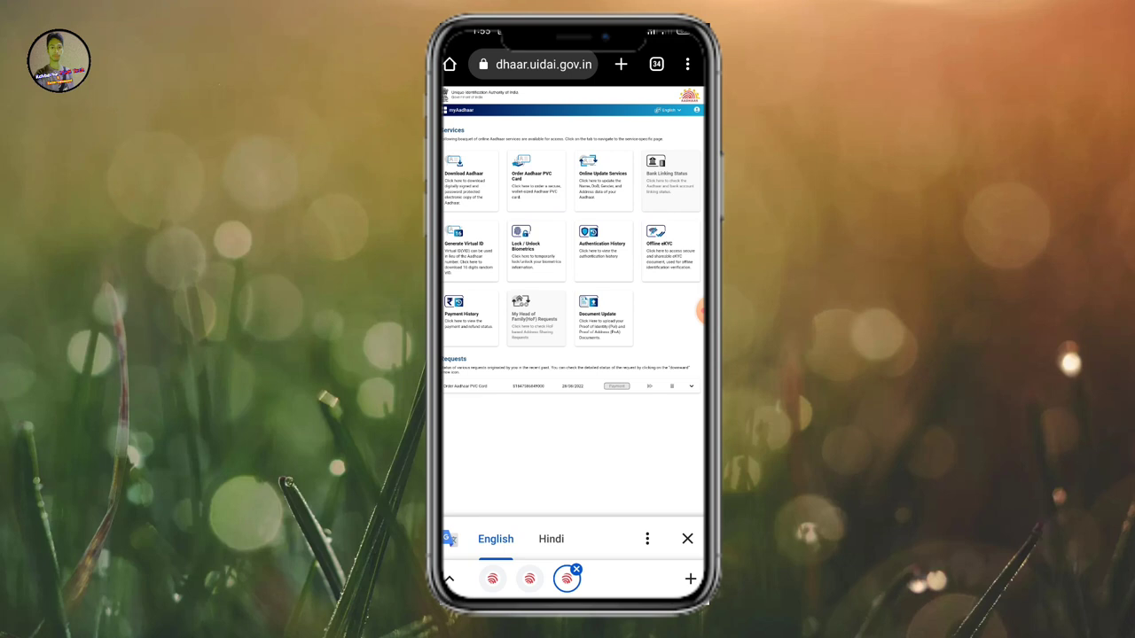
left_click(690, 386)
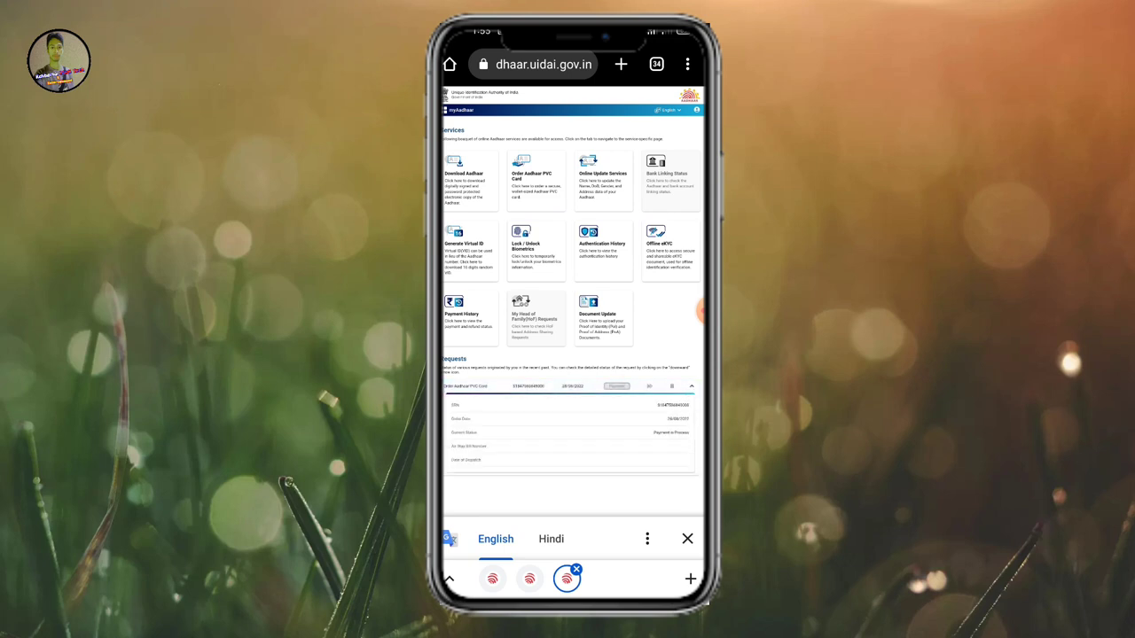
left_click(691, 386)
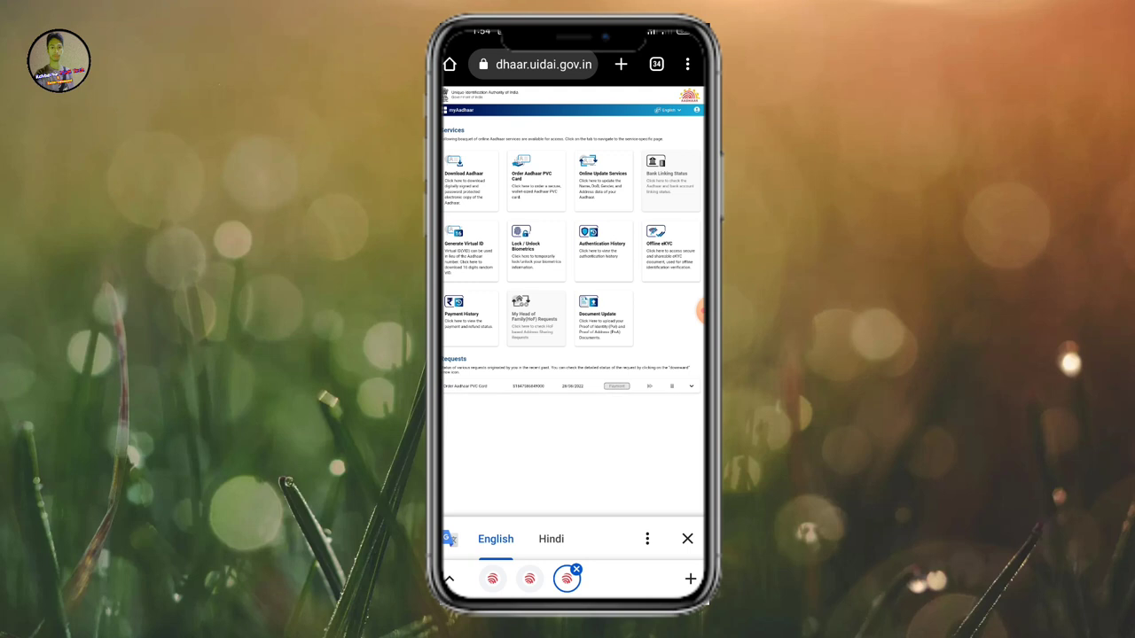
left_click(602, 182)
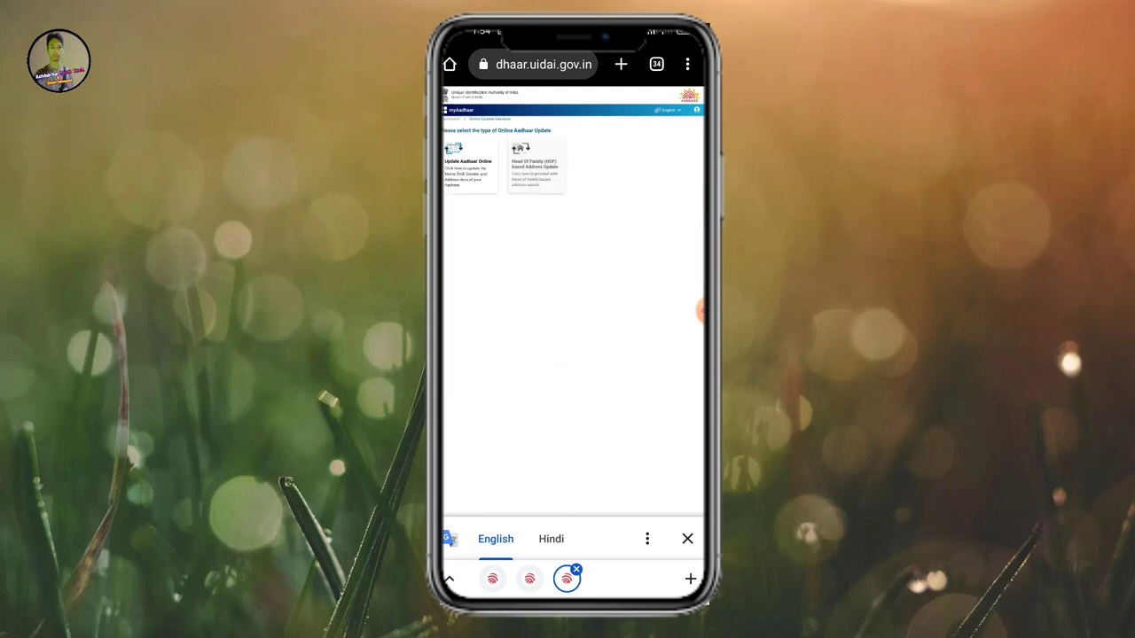
Select Address as the detail to update and dismiss the document notice.
left_click(468, 164)
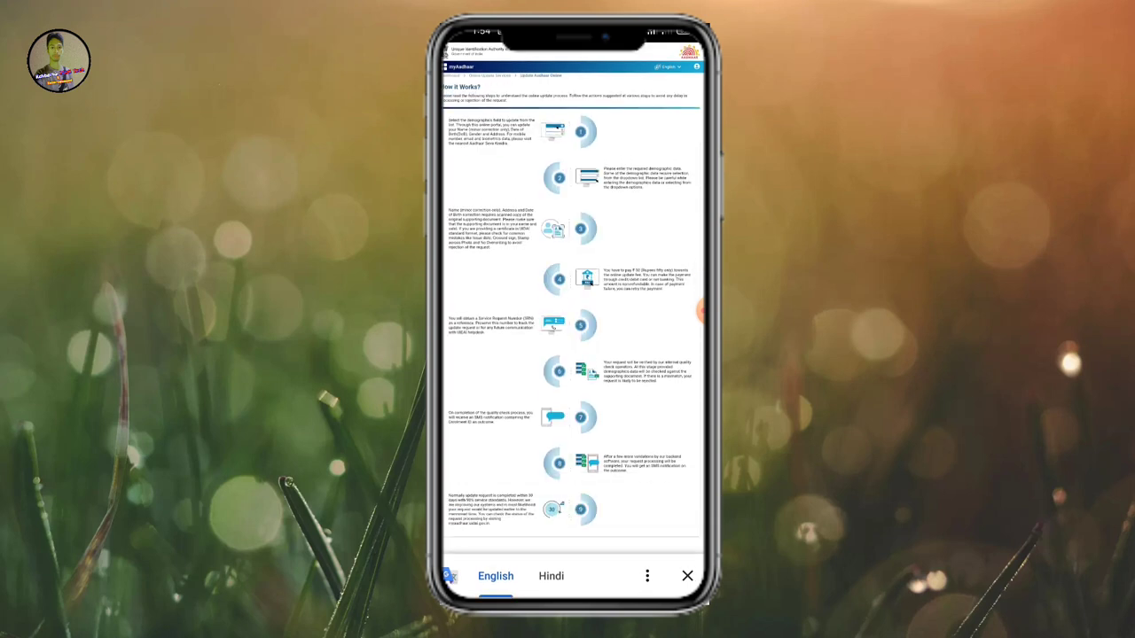
left_click(687, 576)
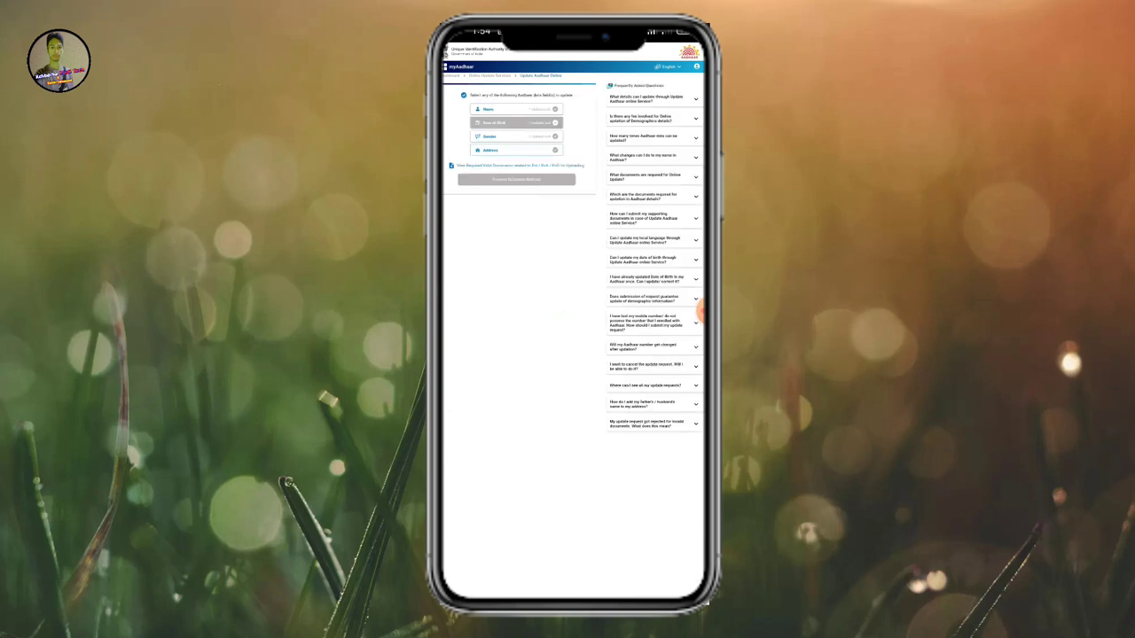
left_click(517, 135)
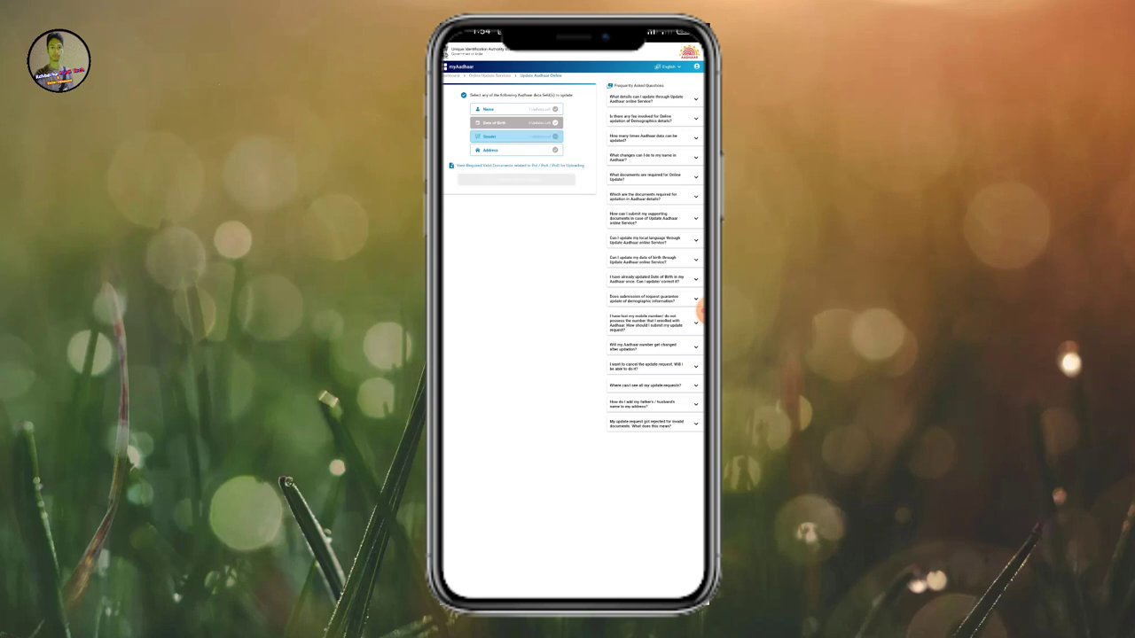
left_click(517, 149)
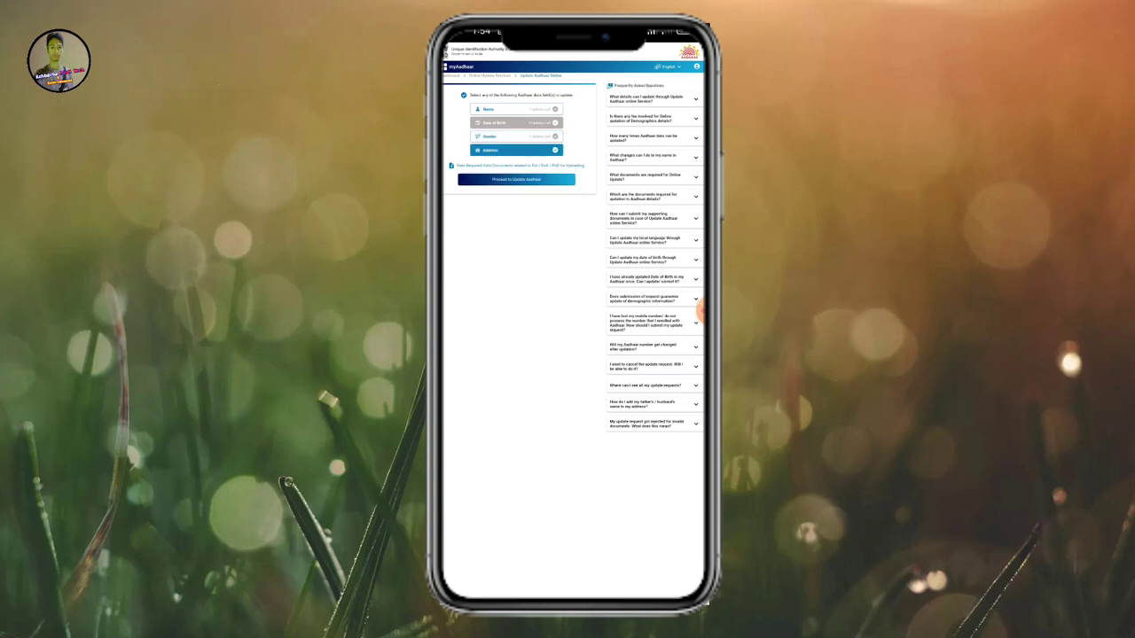
left_click(516, 180)
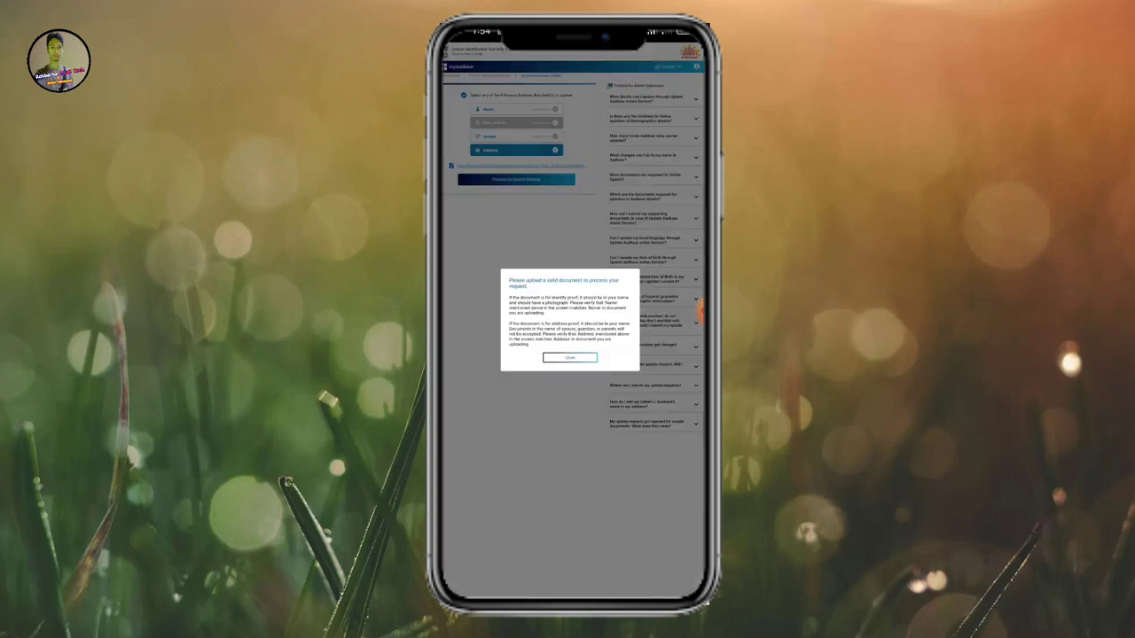
left_click(569, 357)
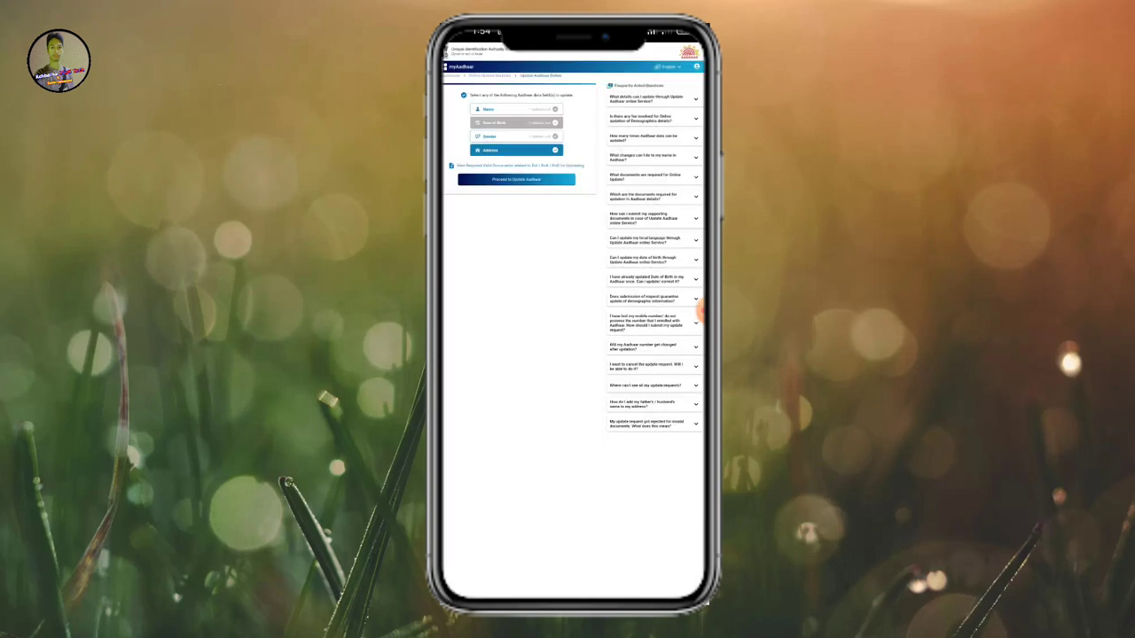
left_click(517, 179)
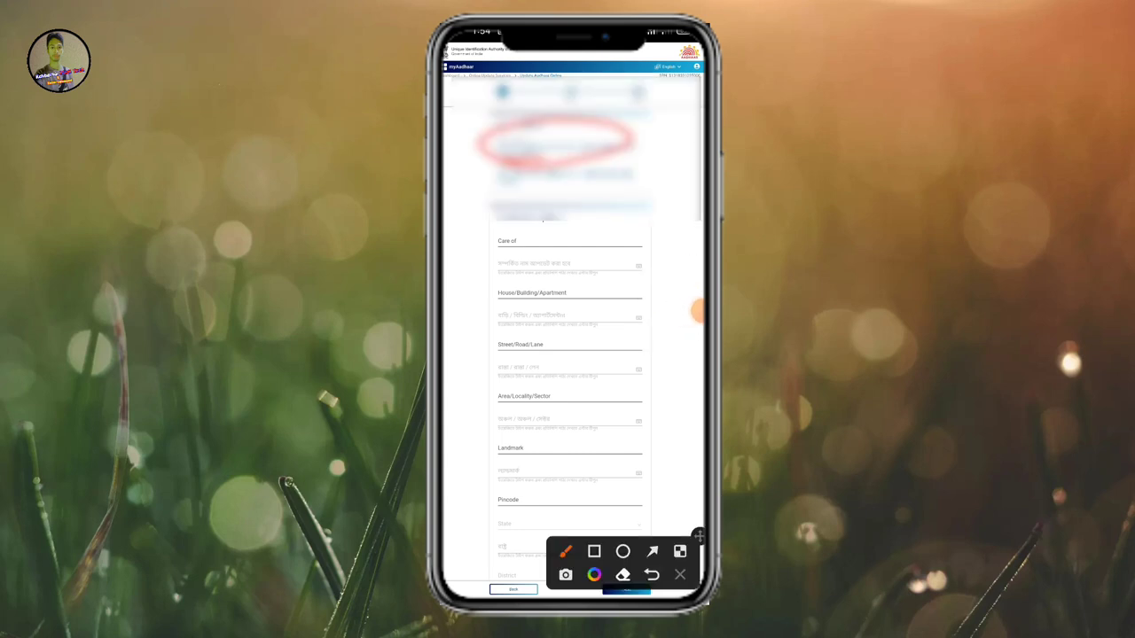
Type the care-of name and continue down to the remaining address fields.
left_click(569, 266)
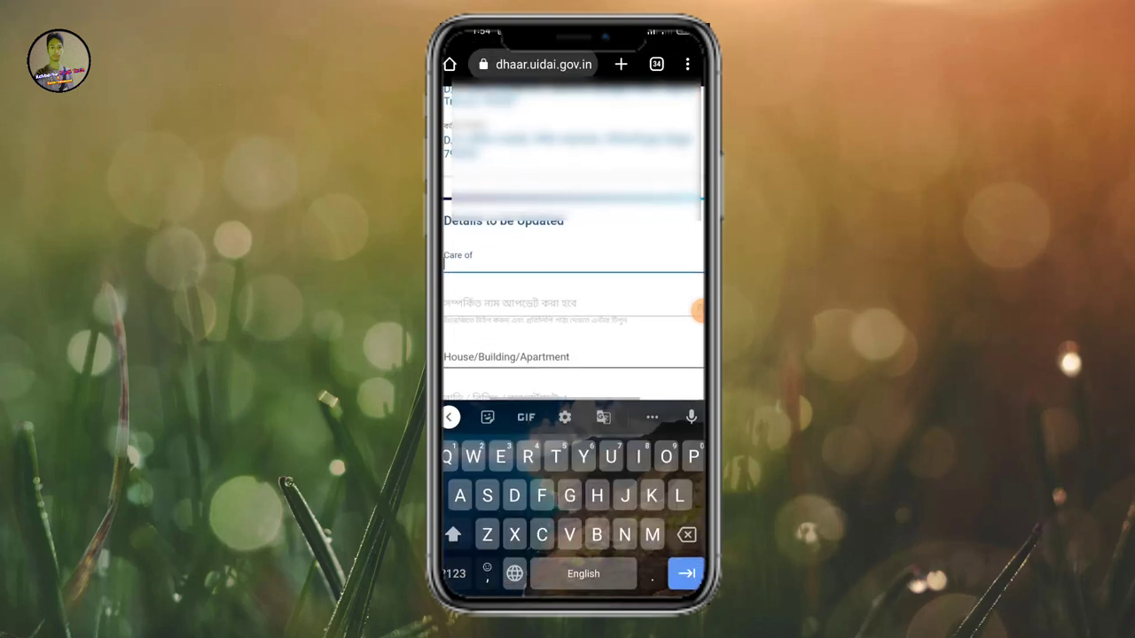
type("D")
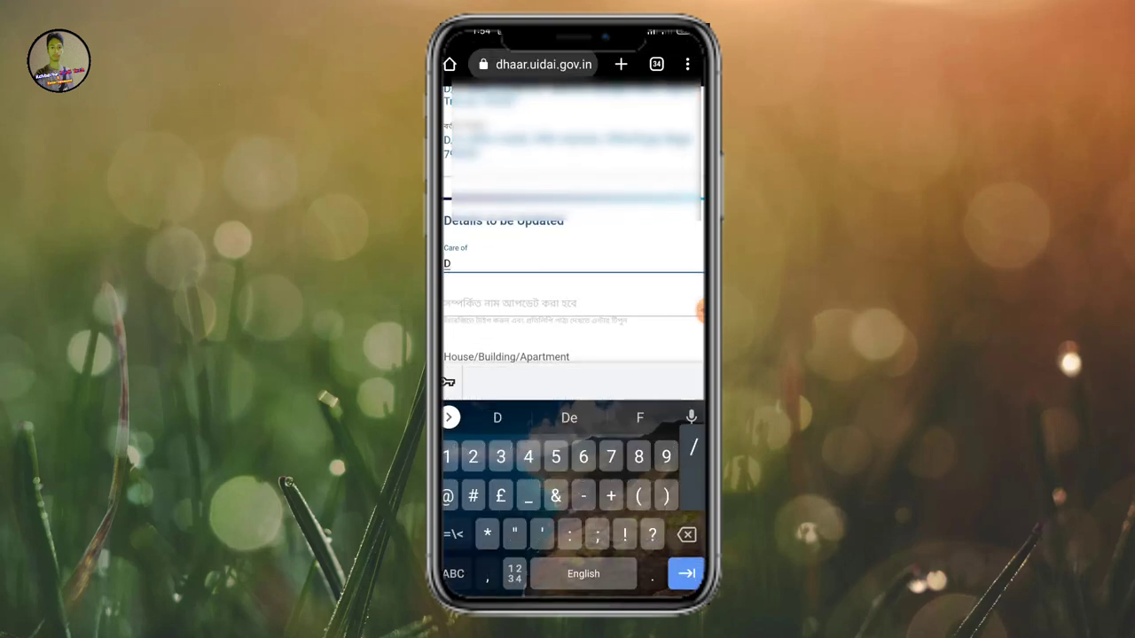
type("O")
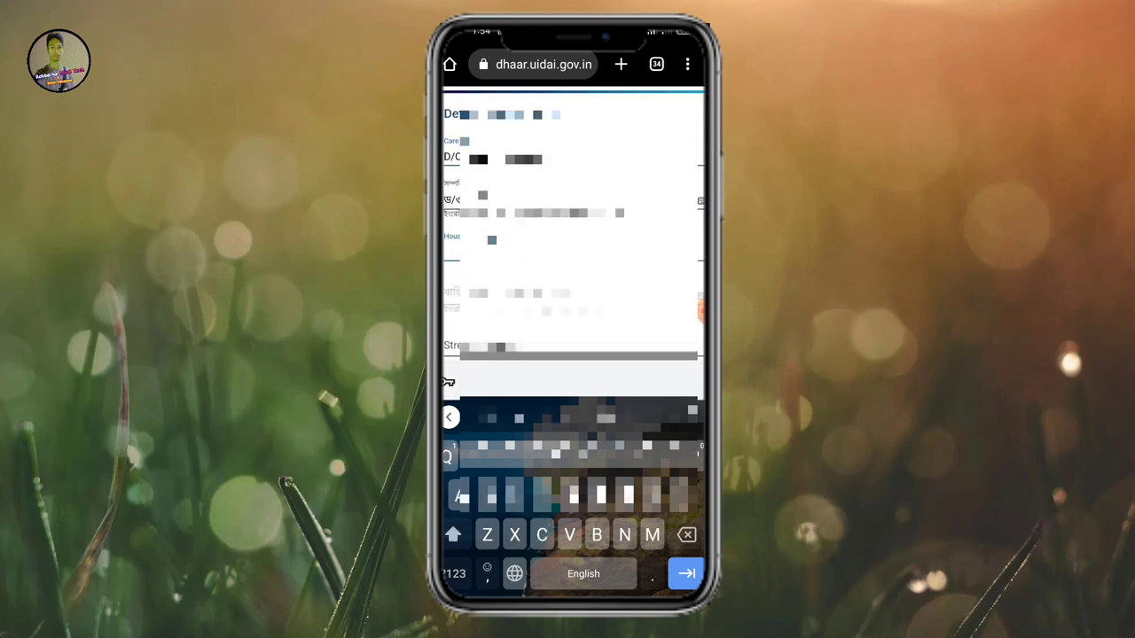
type("Ra")
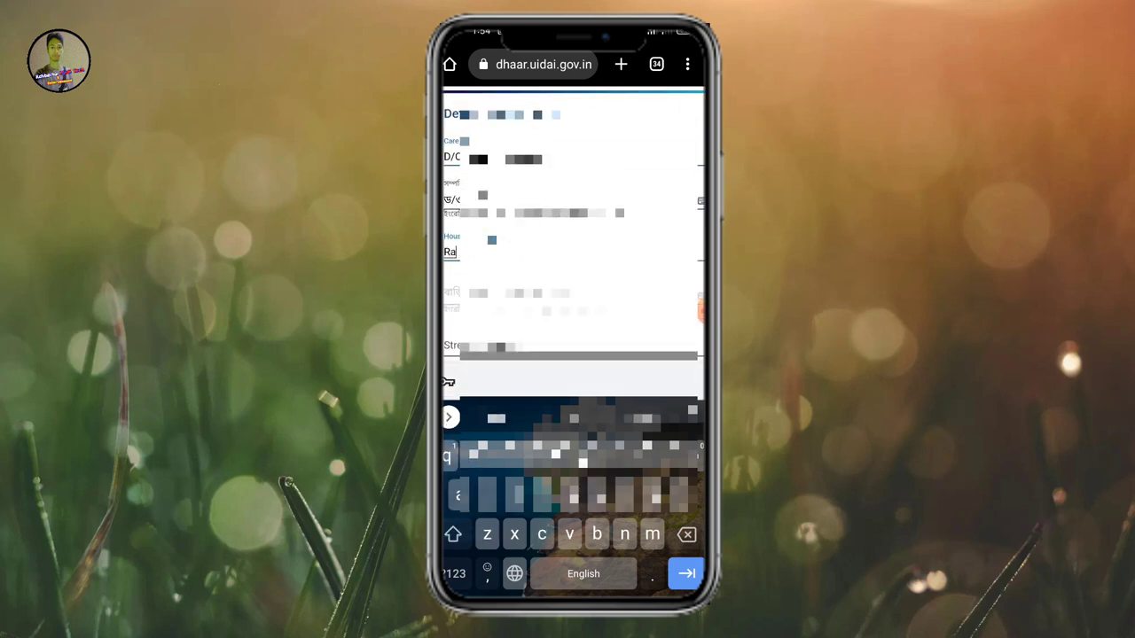
type("b")
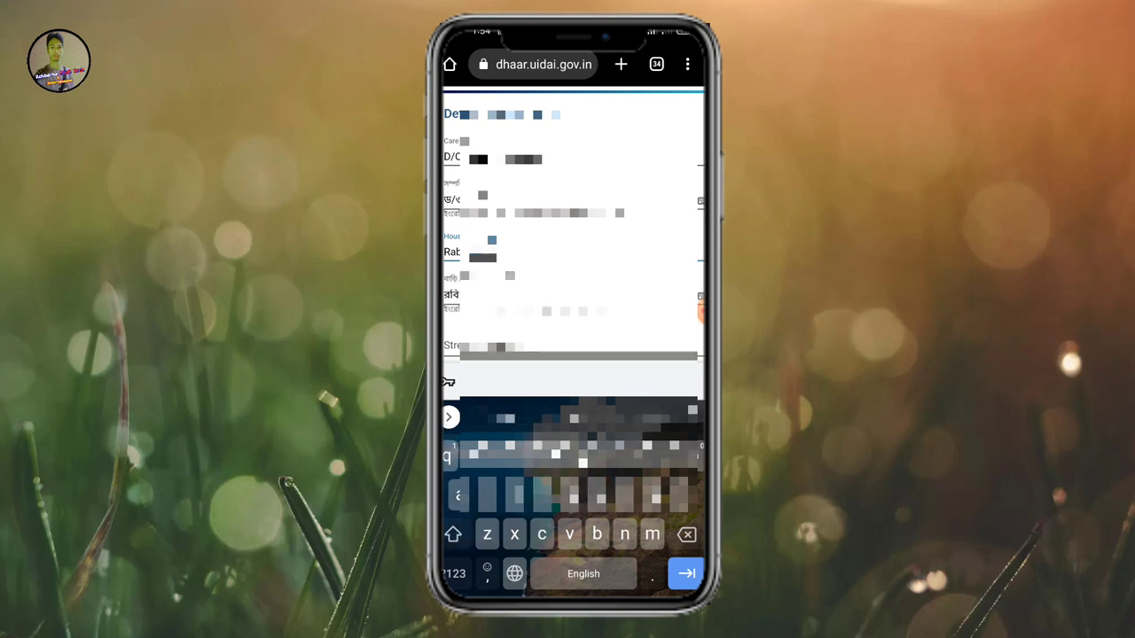
left_click(453, 534)
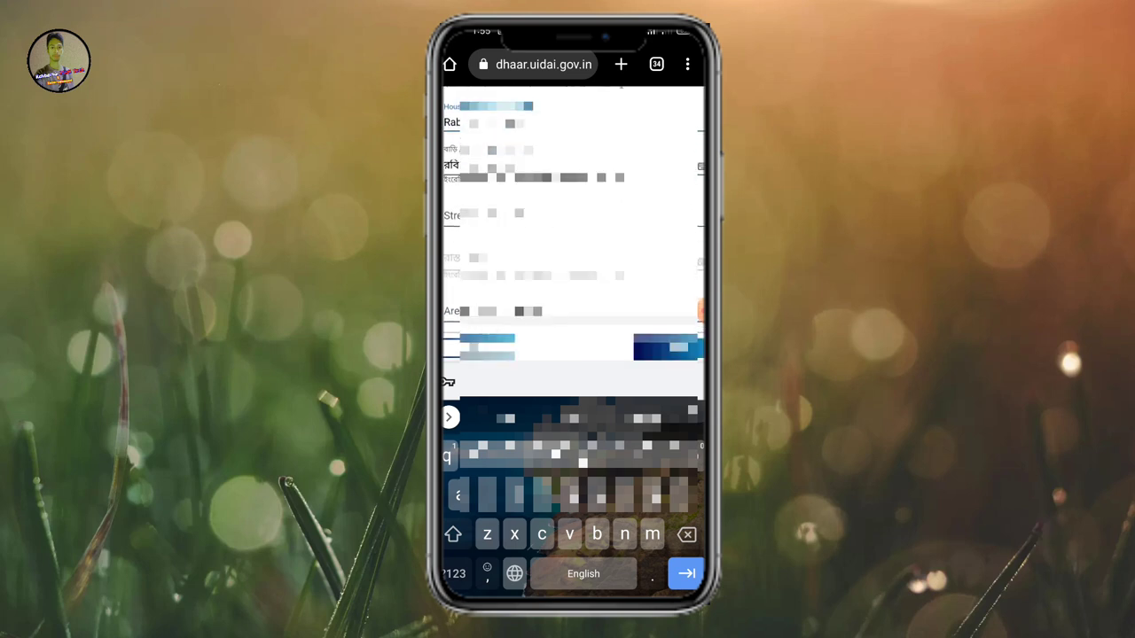
scroll("down", 3)
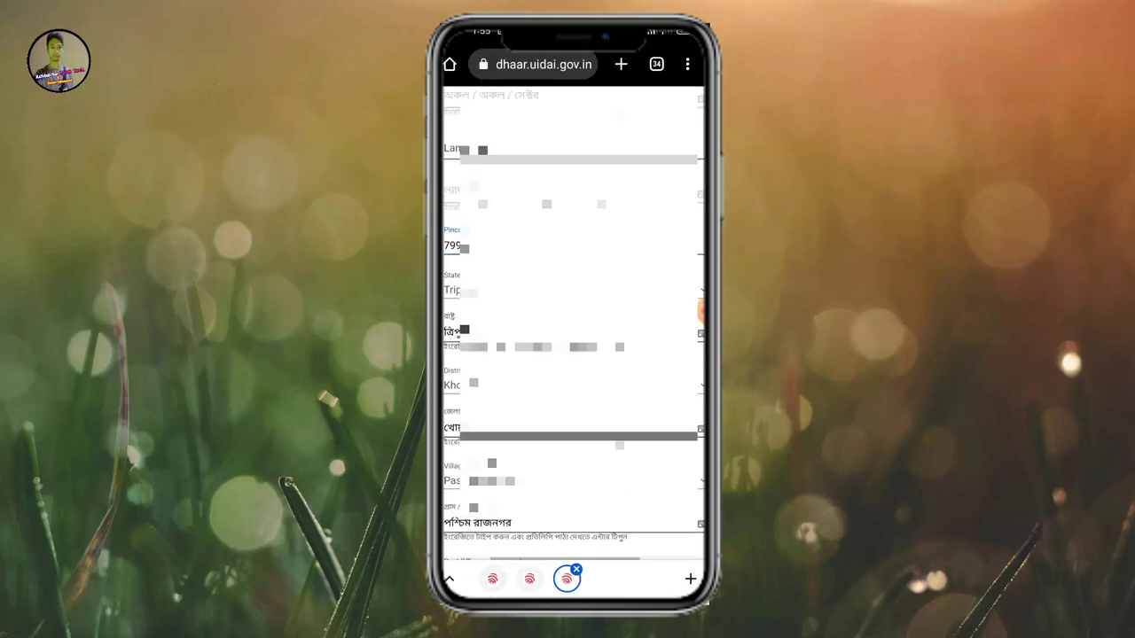
Scroll to the document section and acknowledge the Voter ID requirements notice.
scroll("down", 3)
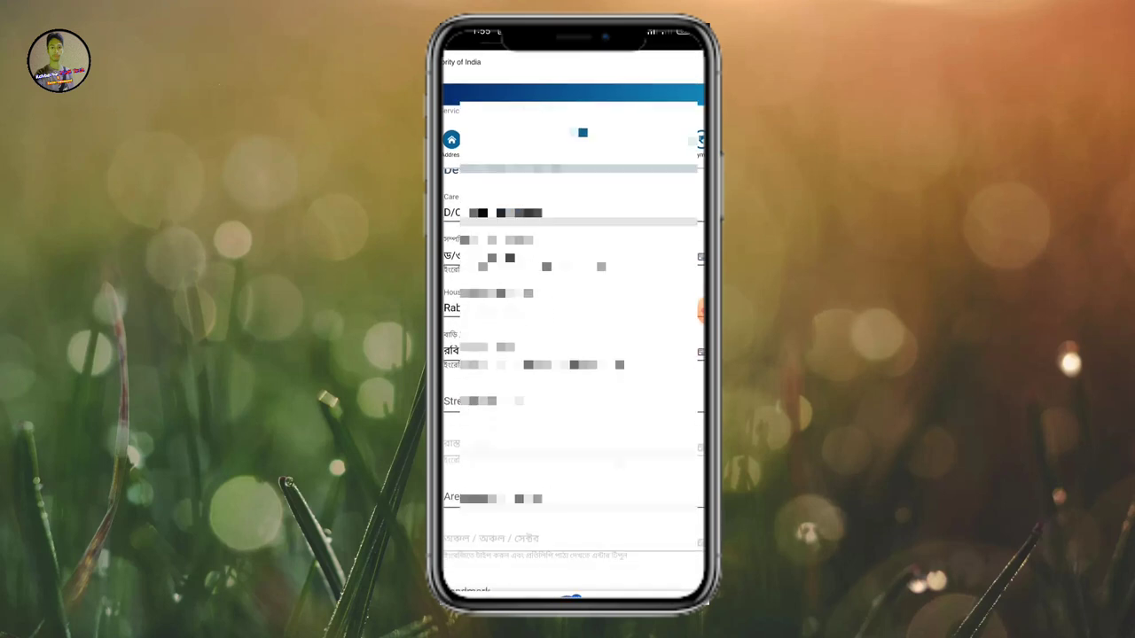
scroll("down", 3)
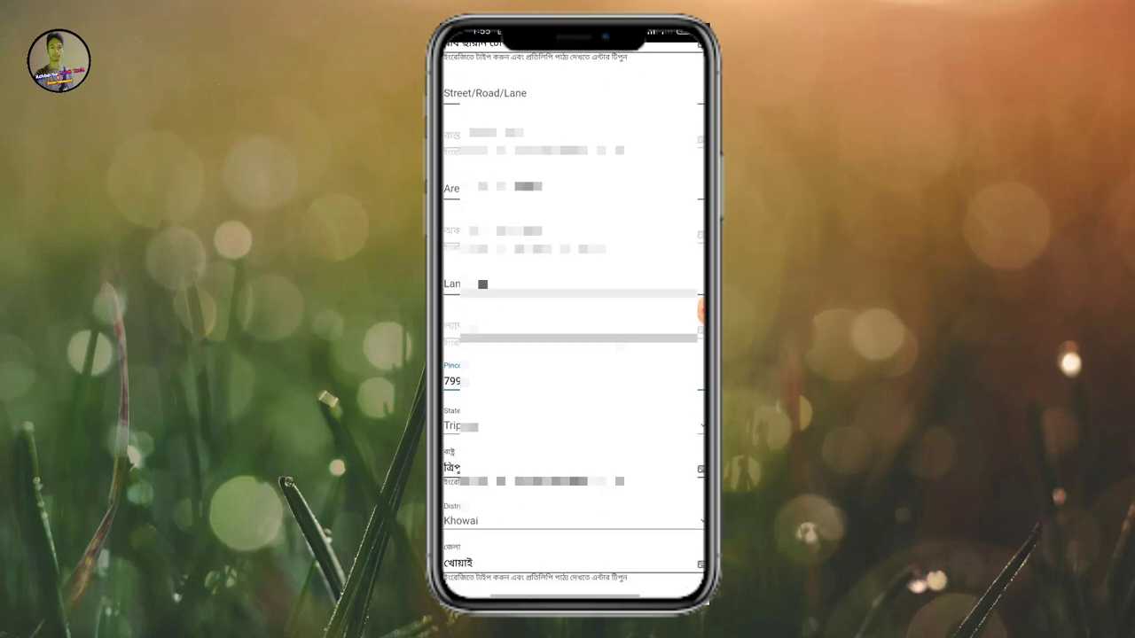
scroll("down", 3)
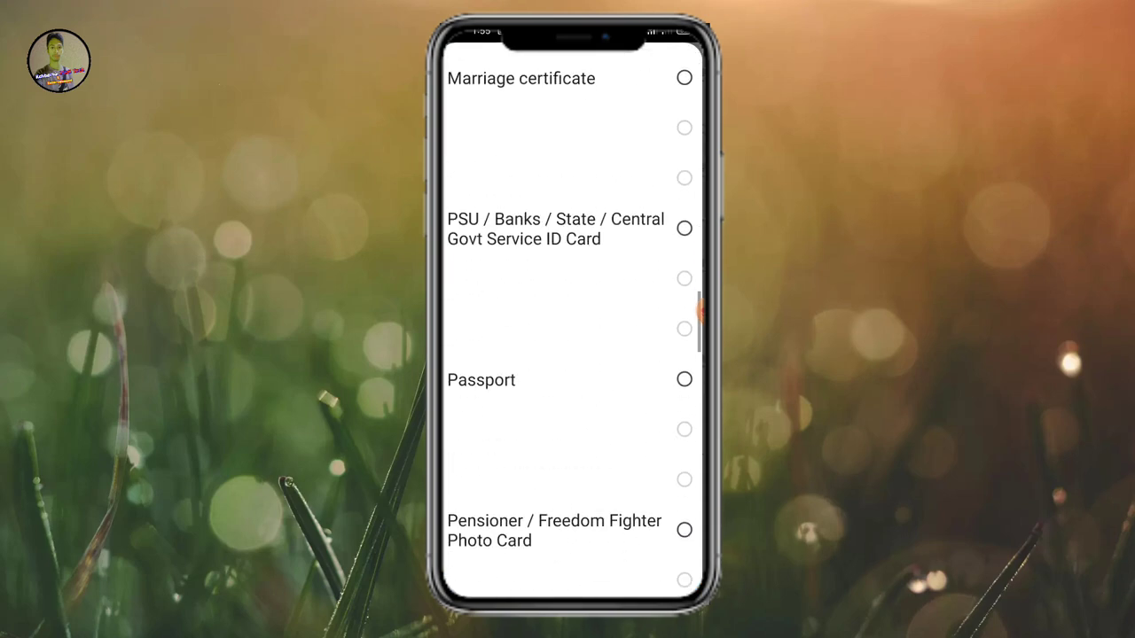
scroll("down", 3)
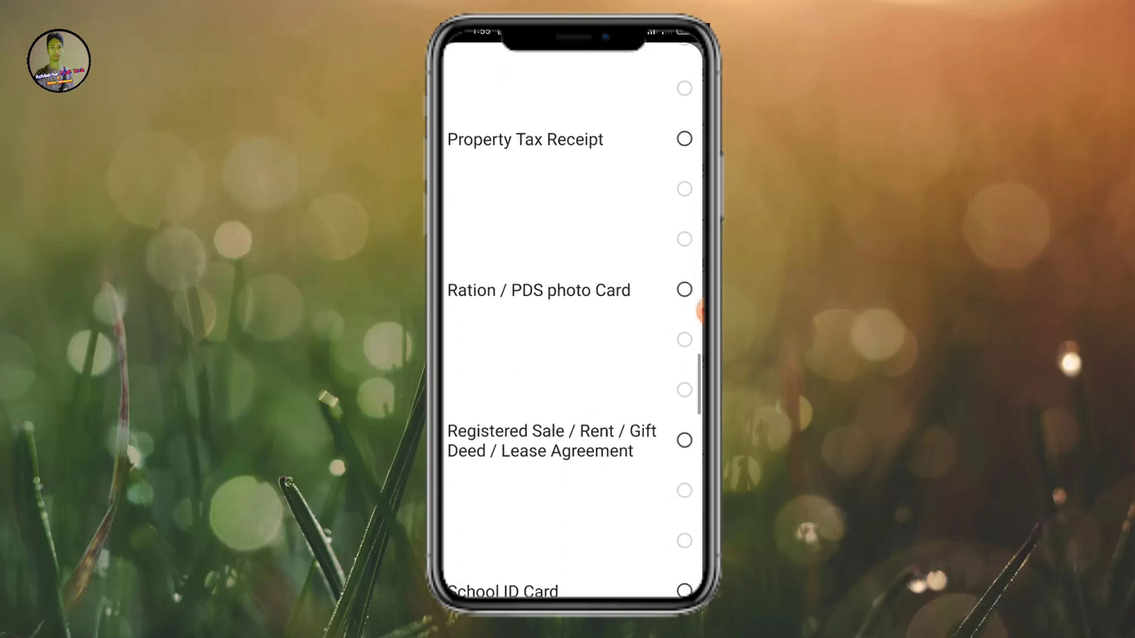
scroll("down", 3)
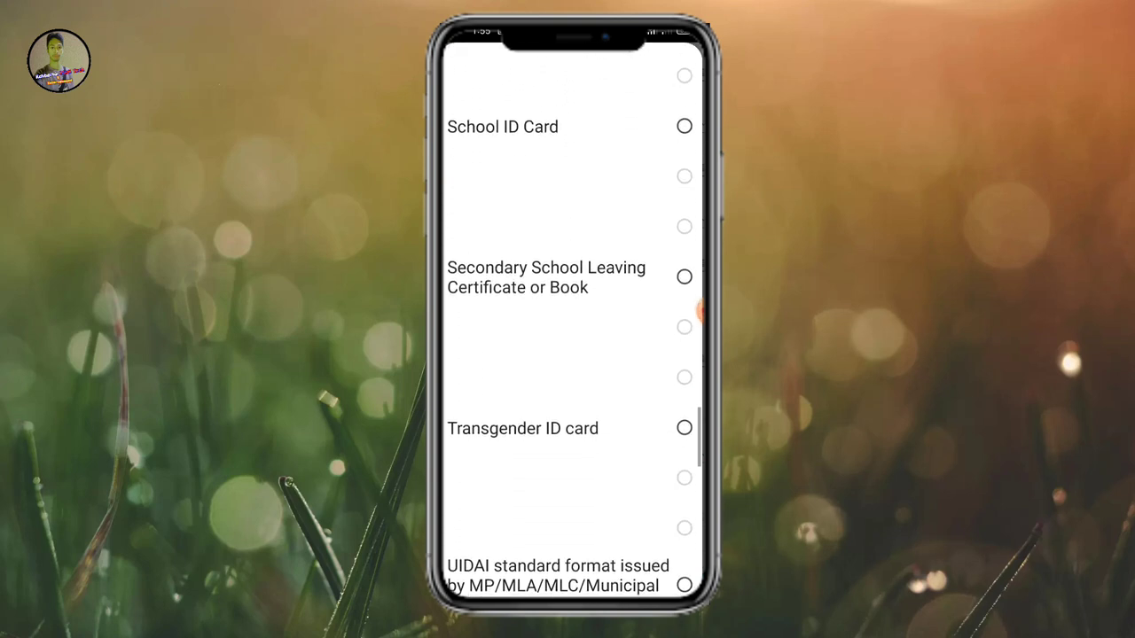
scroll("down", 3)
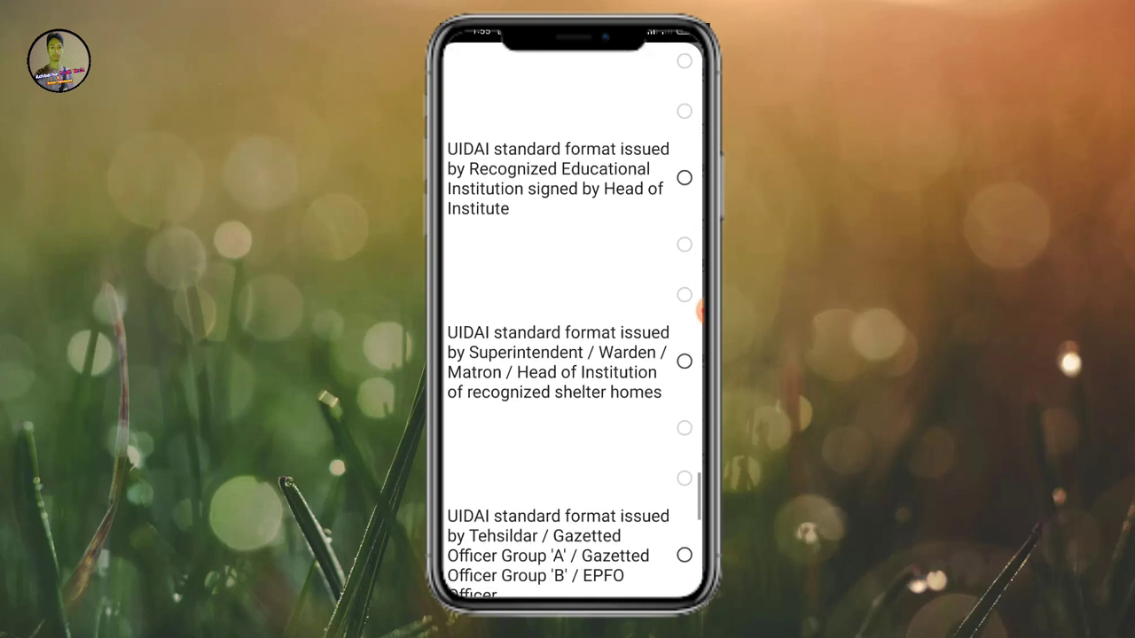
scroll("down", 3)
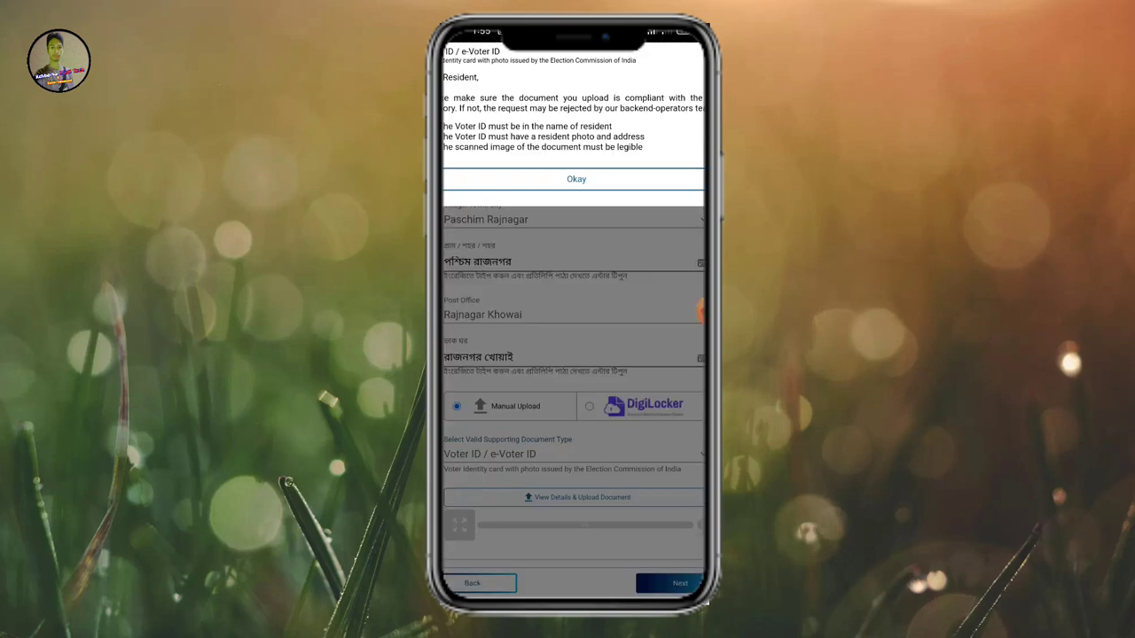
left_click(577, 178)
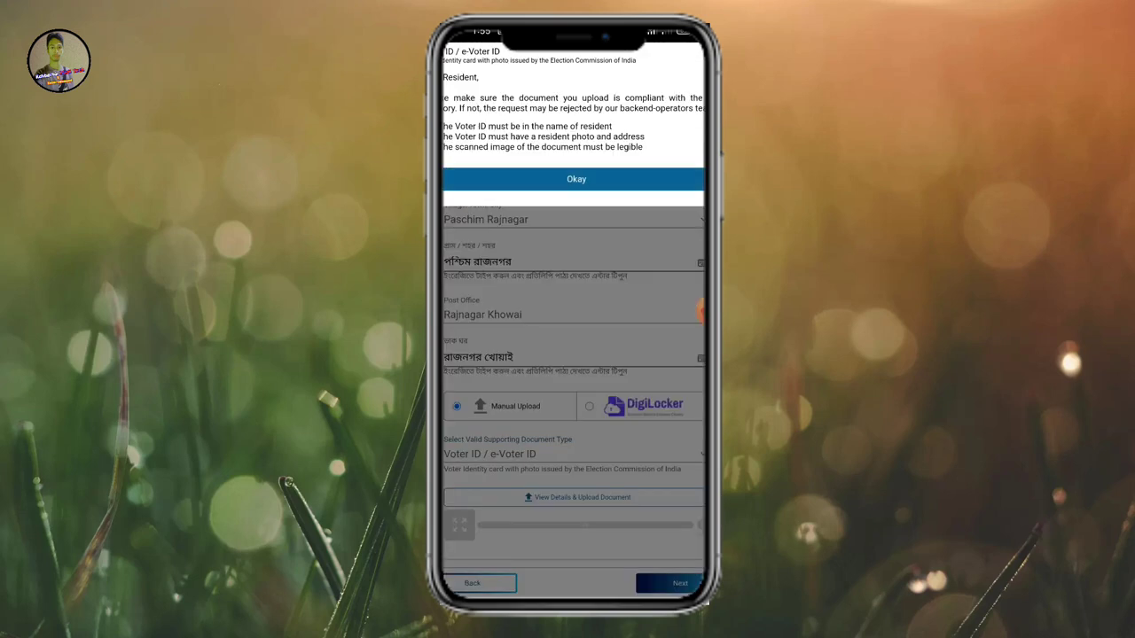
left_click(576, 178)
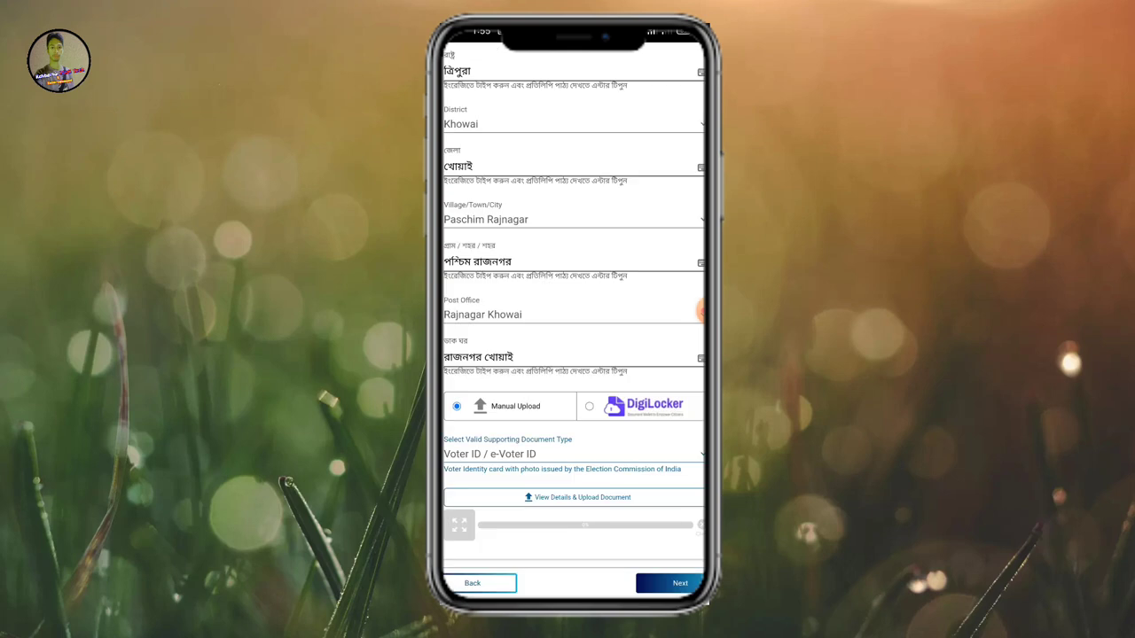
Begin the Voter ID upload and pick the scanned document file.
left_click(577, 497)
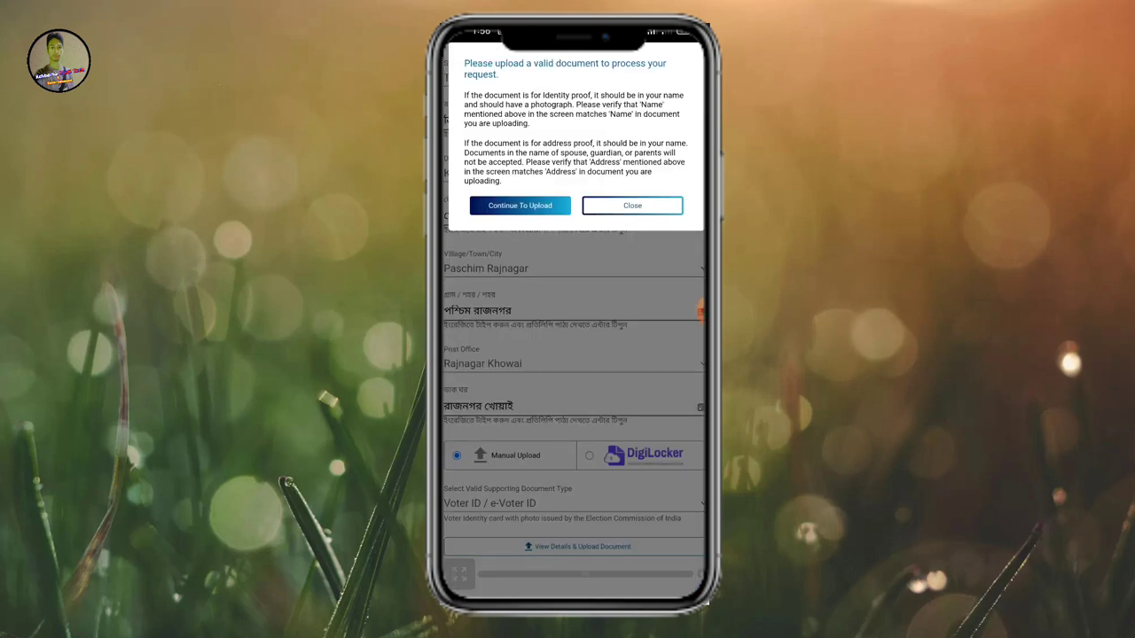
left_click(631, 205)
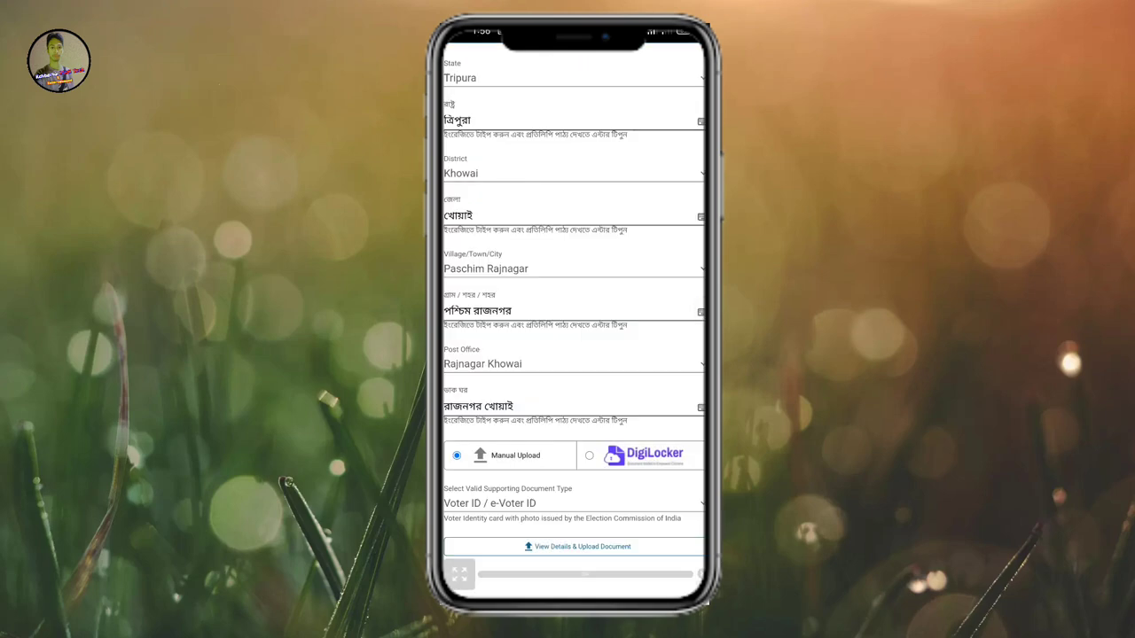
left_click(575, 546)
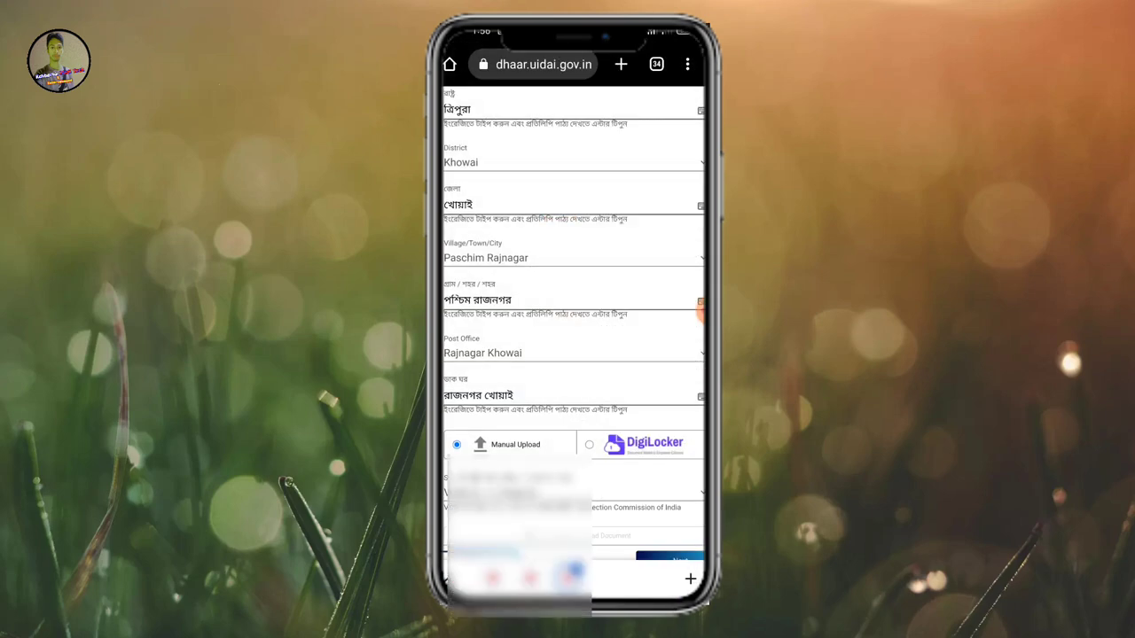
Tick the transliteration-correction and information-correct declarations, then proceed to payment.
scroll("down", 3)
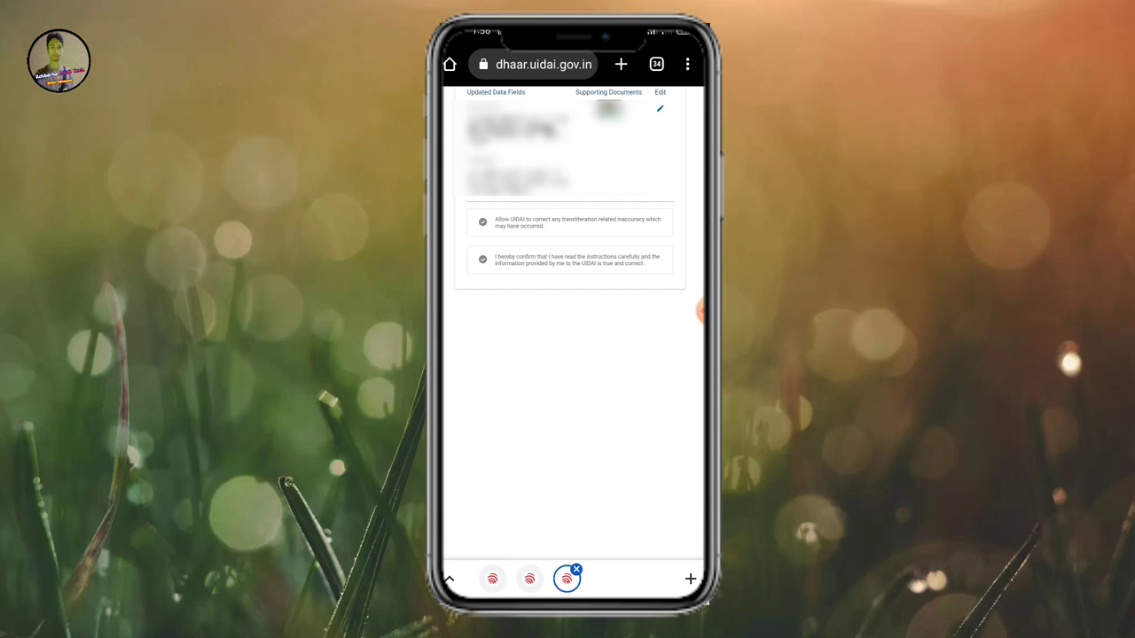
left_click(483, 221)
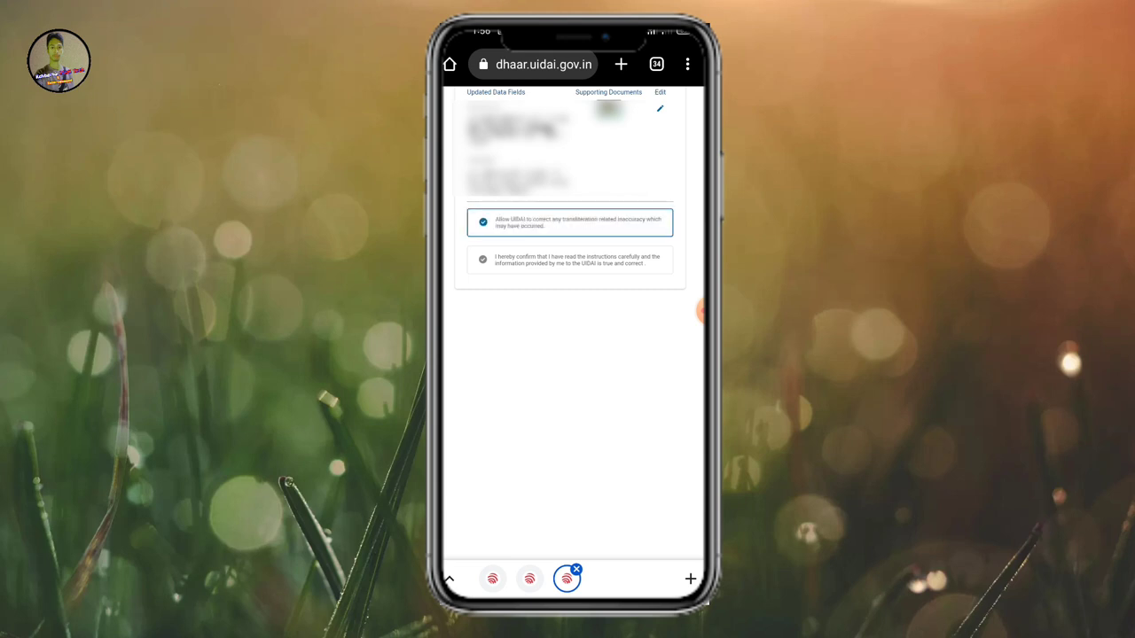
left_click(482, 258)
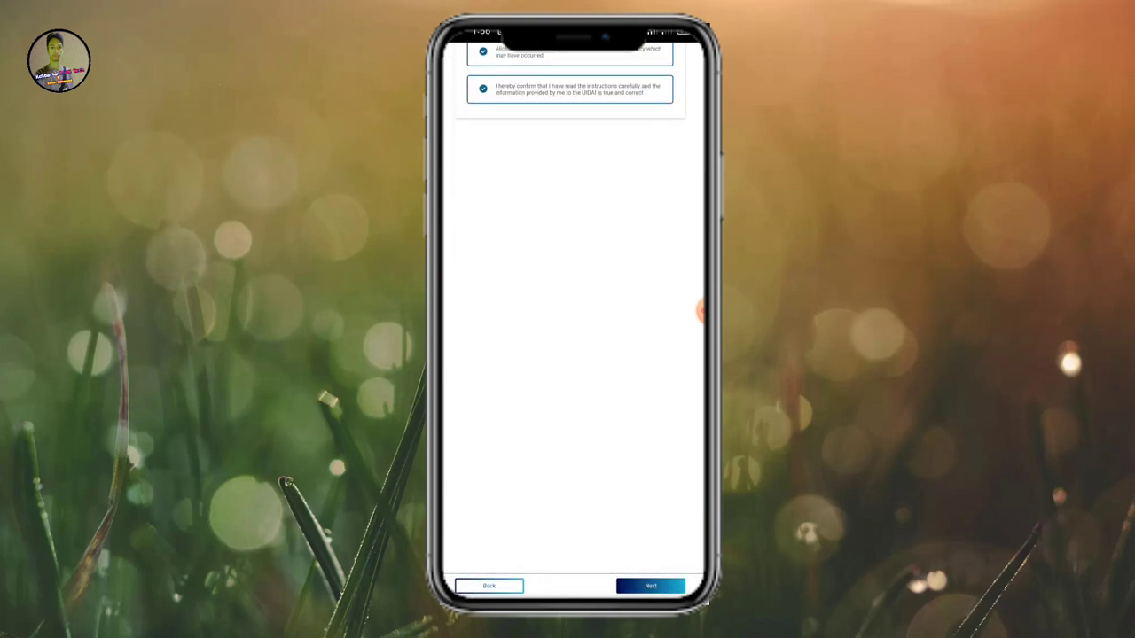
left_click(649, 586)
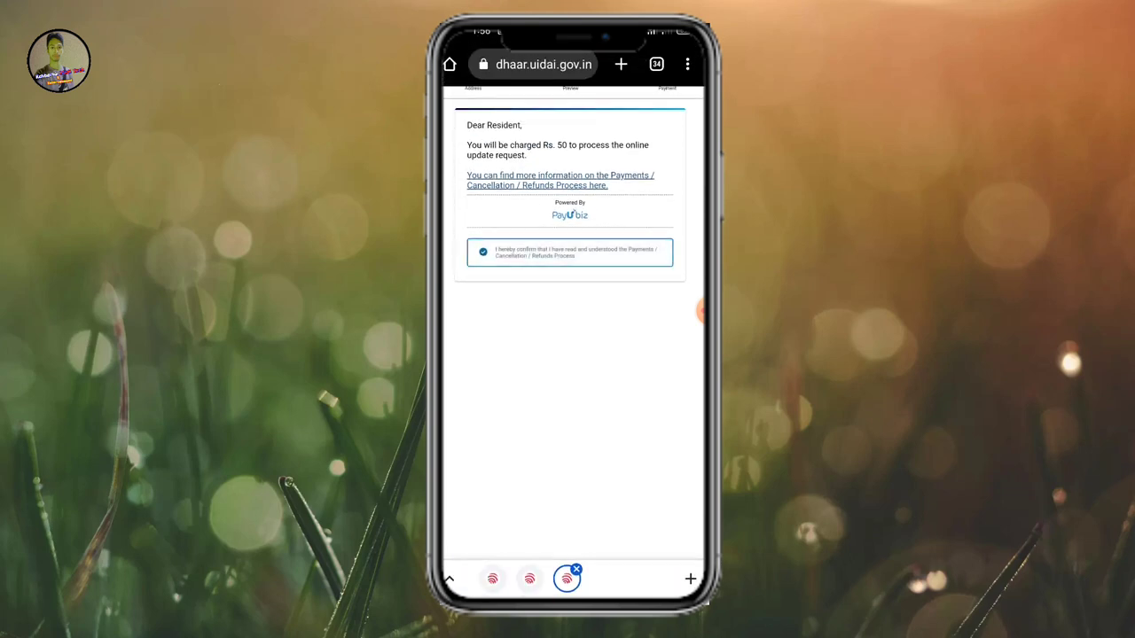
Accept the Rs. 50 fee with Make Payment to reach PayU checkout.
scroll("down", 3)
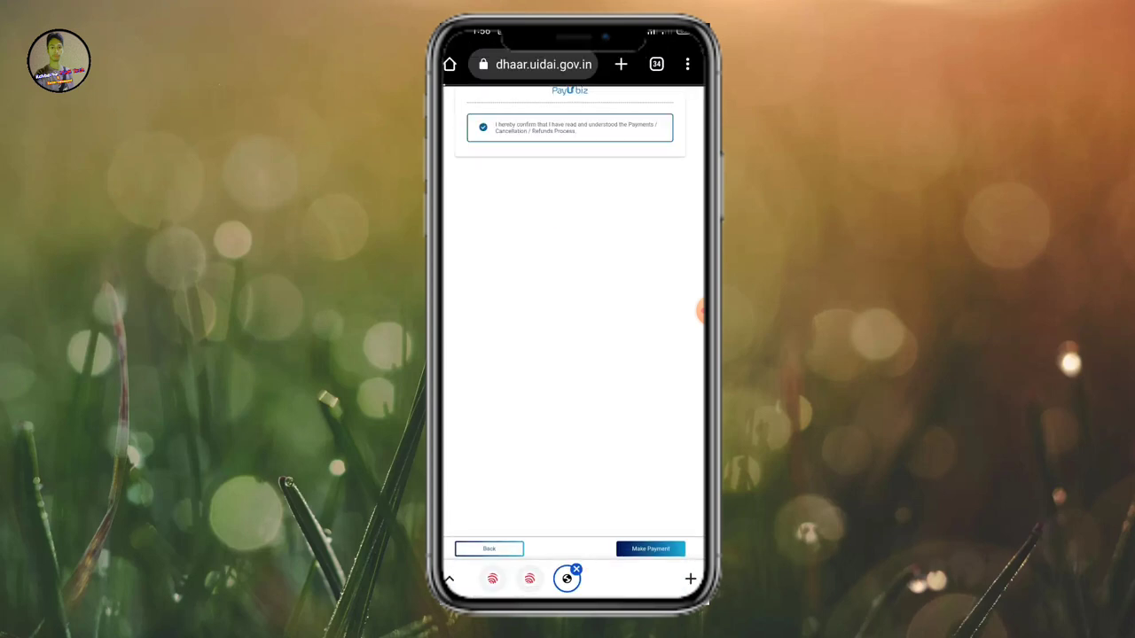
left_click(650, 548)
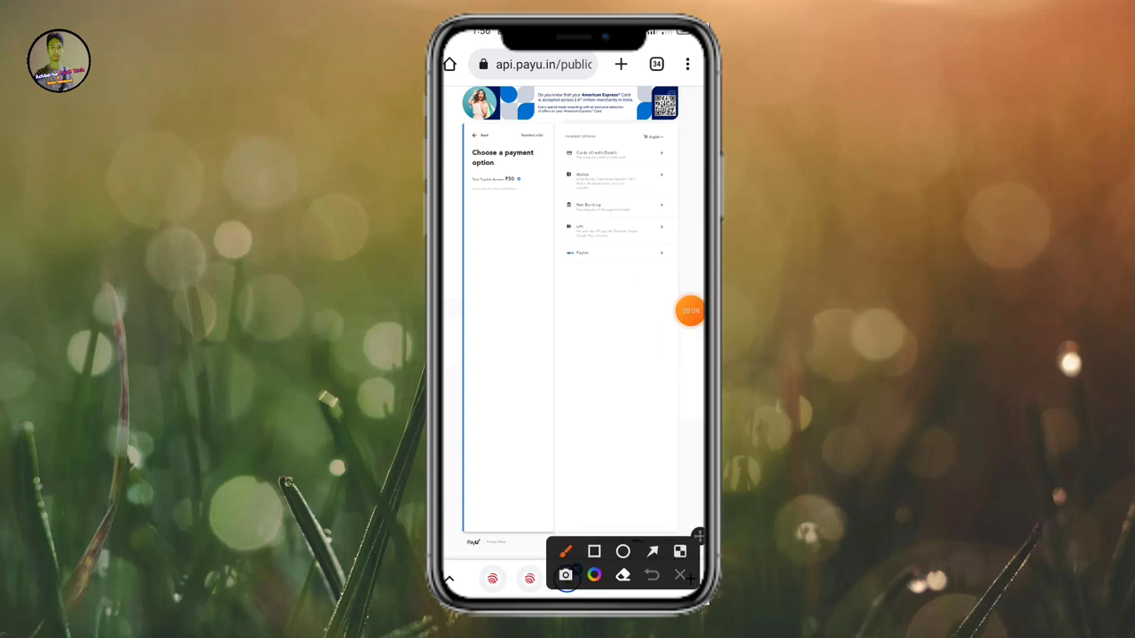
Enter and verify the numeric Paytm UPI ID, then send the Rs. 50 request.
left_click_drag(590, 168, 696, 125)
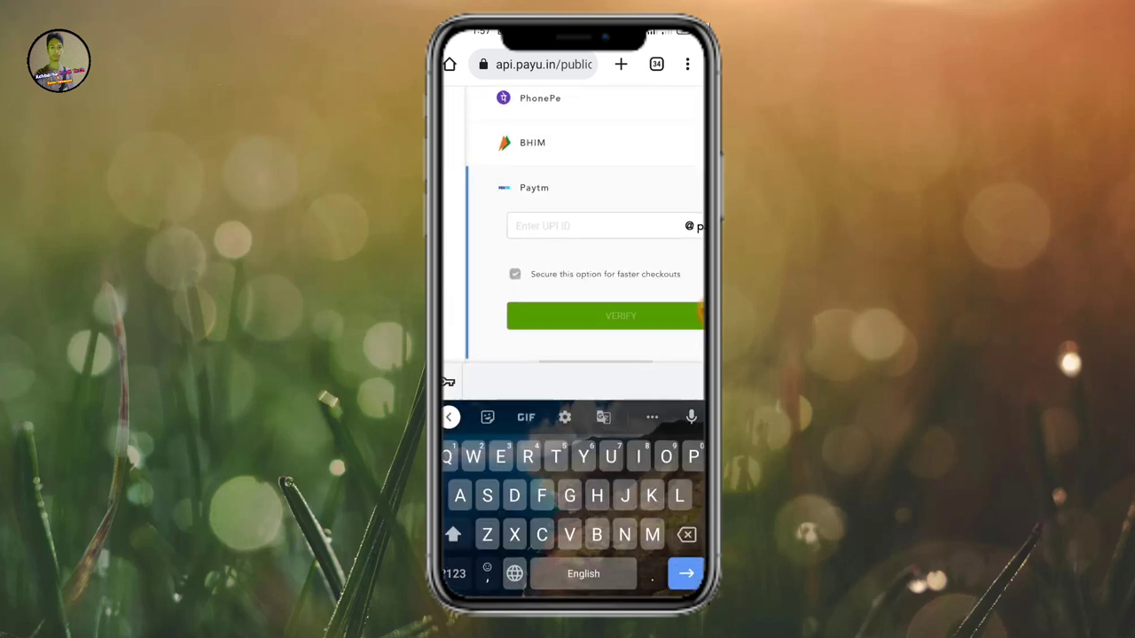
left_click(454, 573)
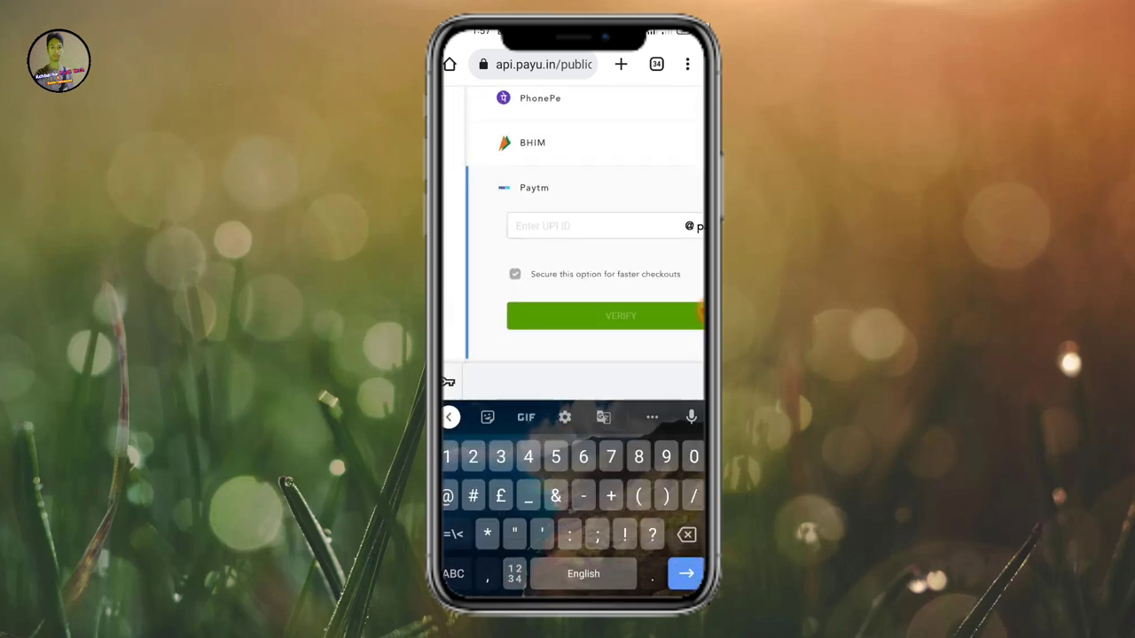
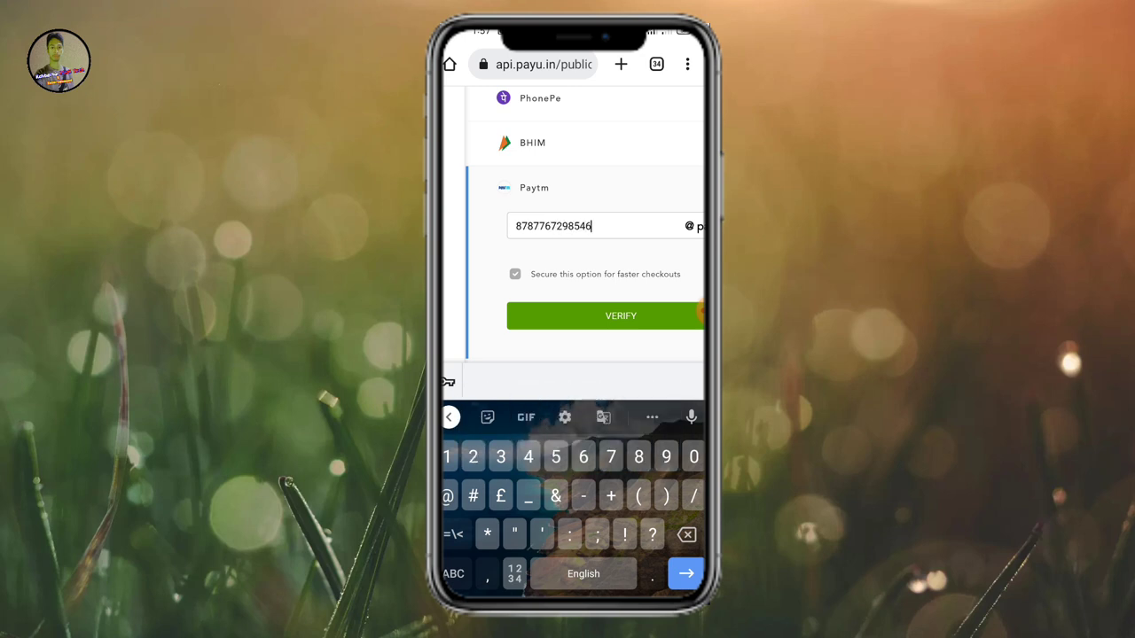
left_click(621, 316)
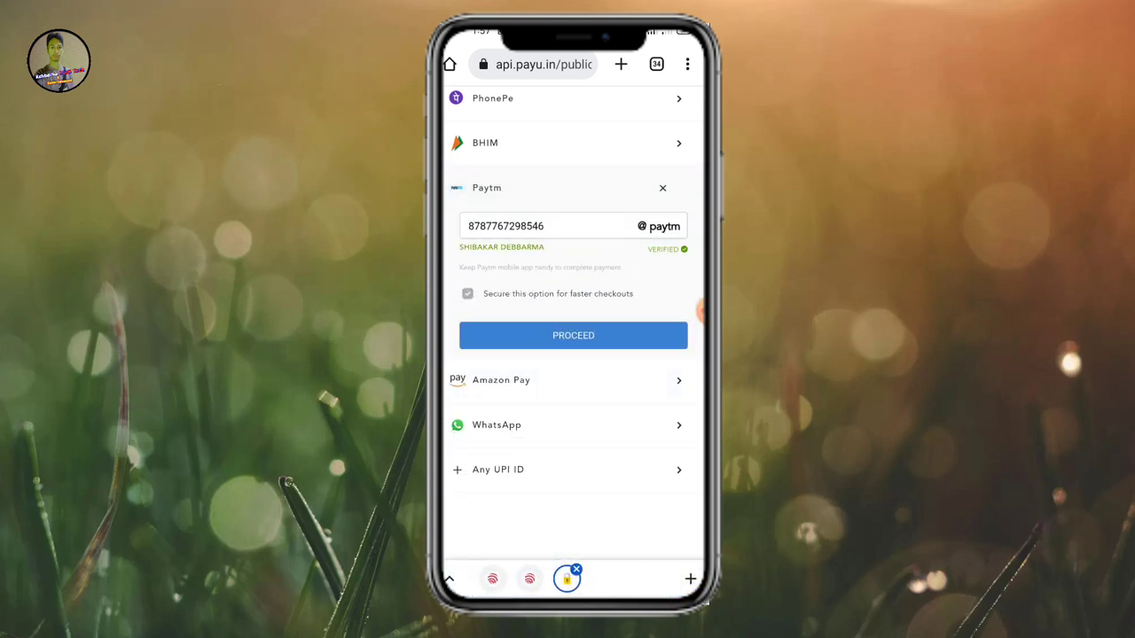
left_click(572, 335)
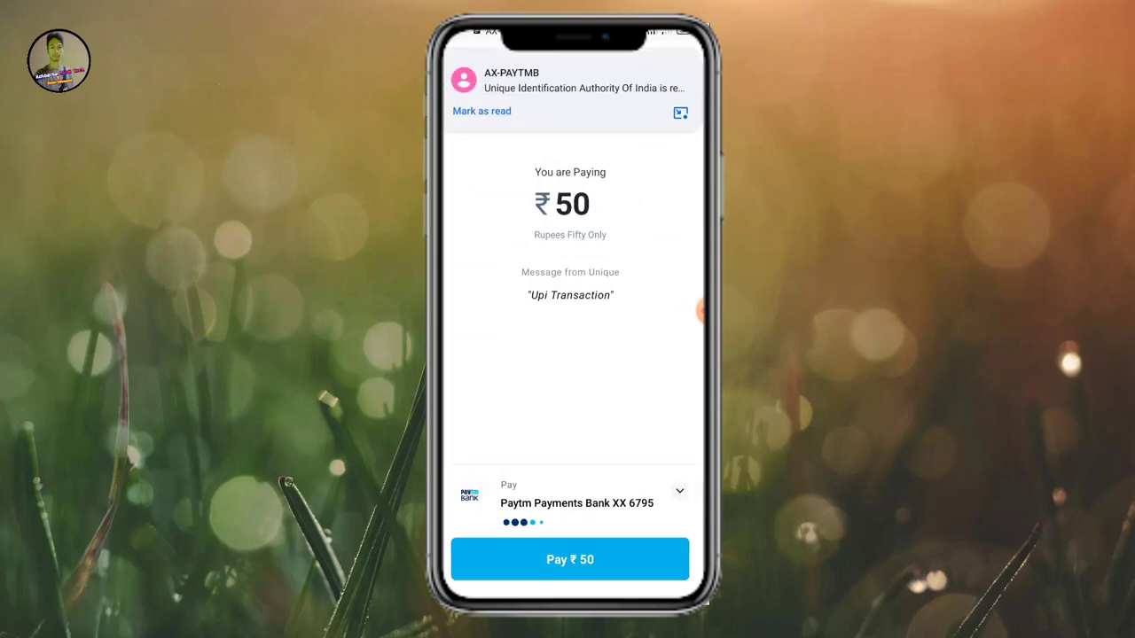
Pay ₹50 via Paytm and open the downloaded acknowledgement in PDF viewer.
left_click(569, 559)
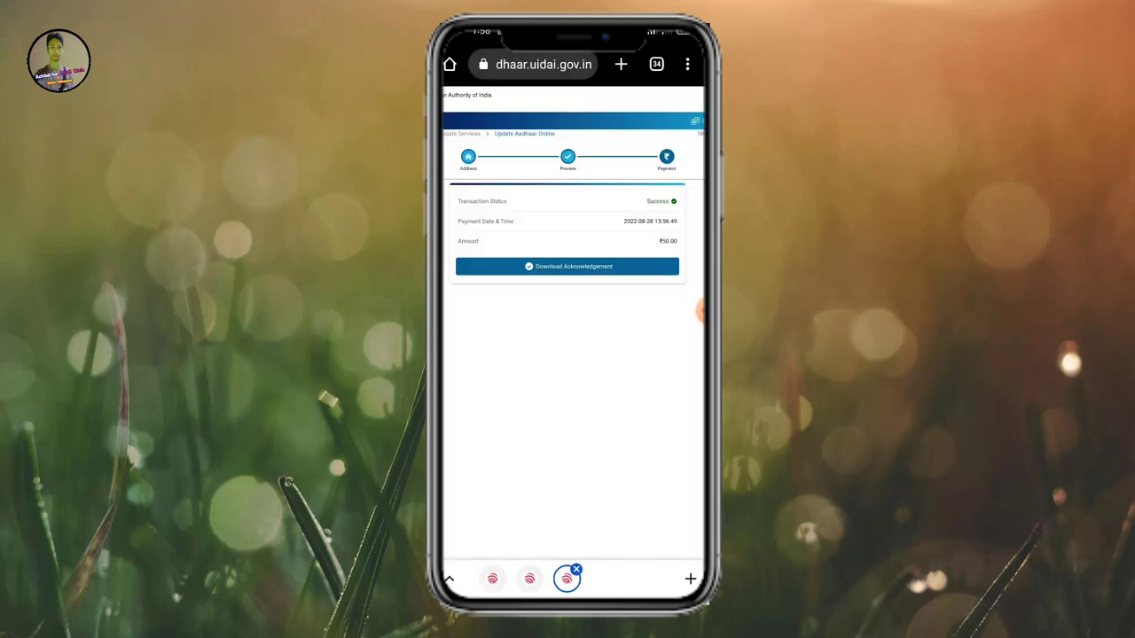
left_click(566, 266)
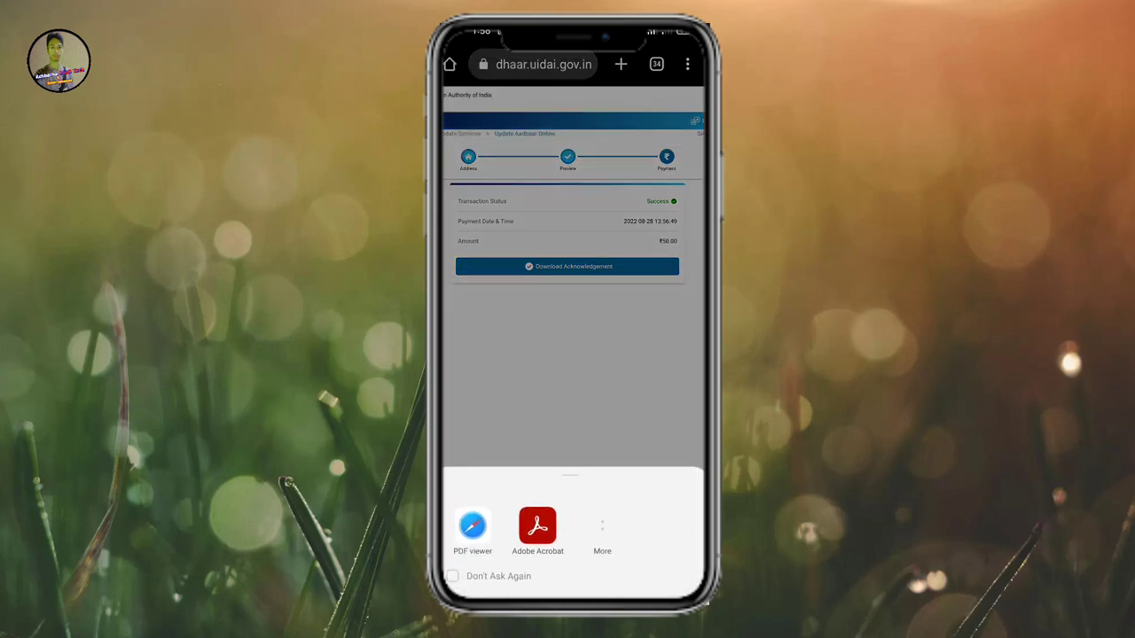
left_click(537, 525)
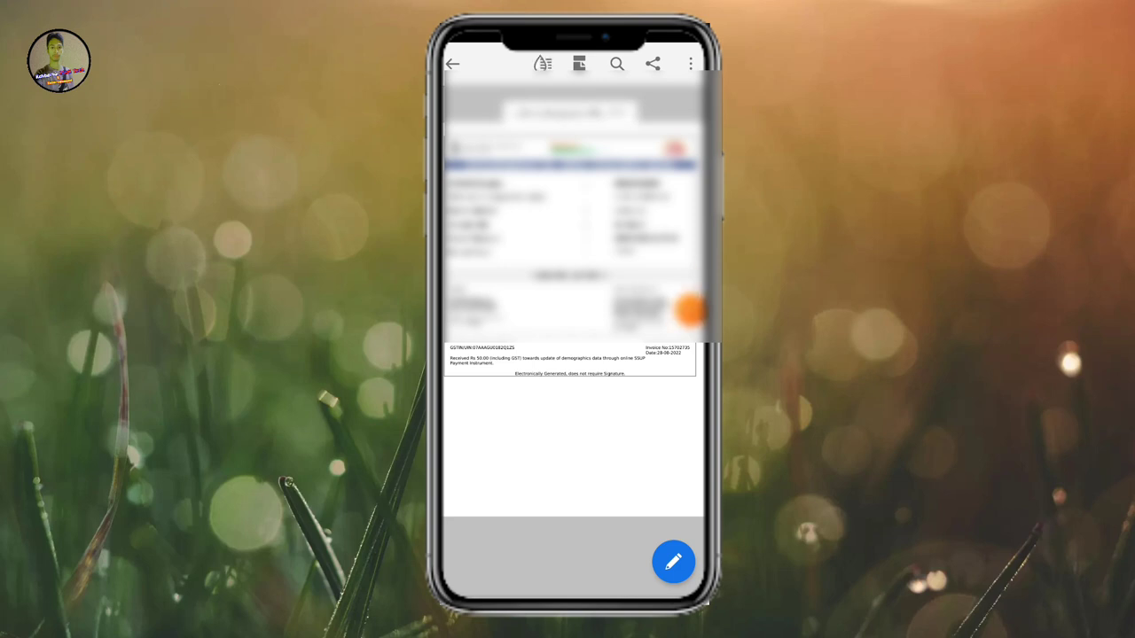
Mark up the receipt's old and new address sections, then return to the payment-success page.
left_click(674, 562)
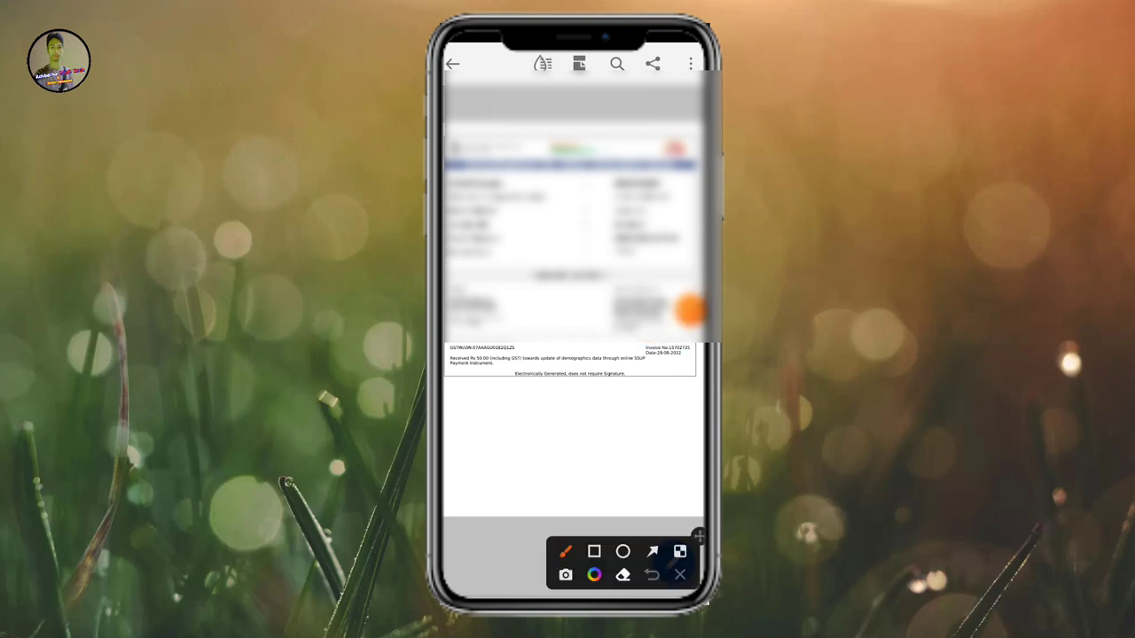
left_click_drag(509, 271, 487, 390)
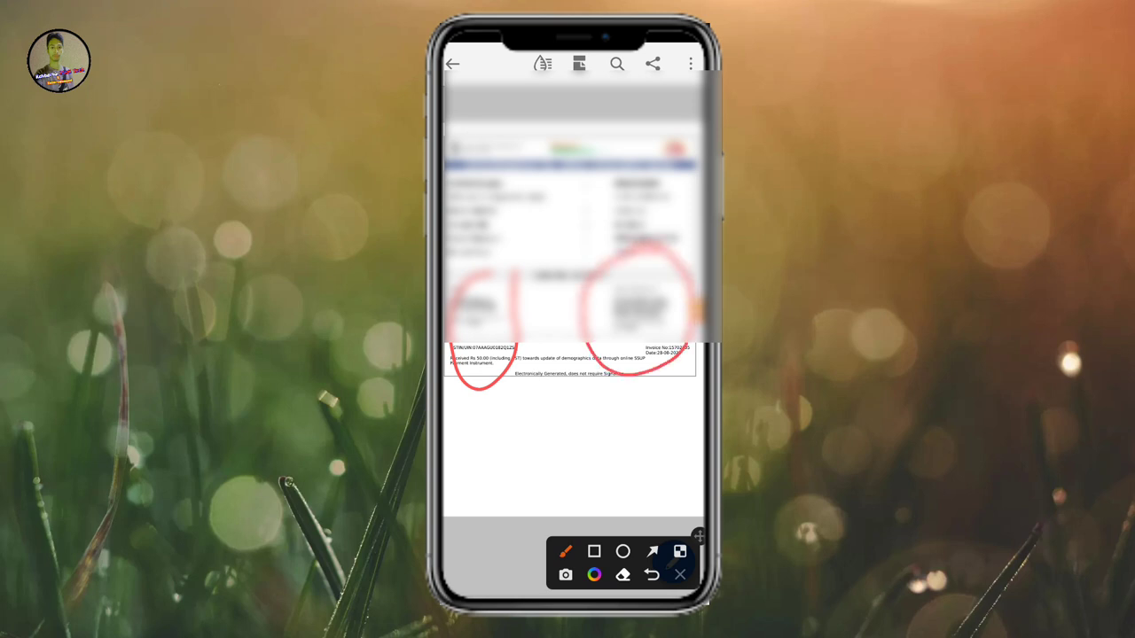
left_click(680, 574)
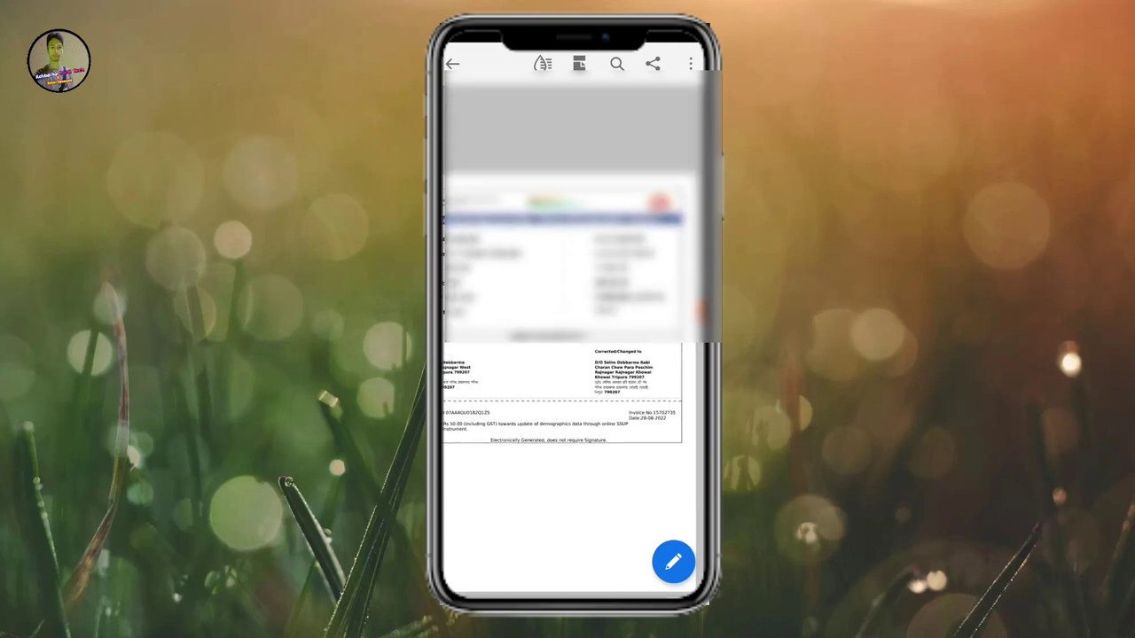
scroll("down", 3)
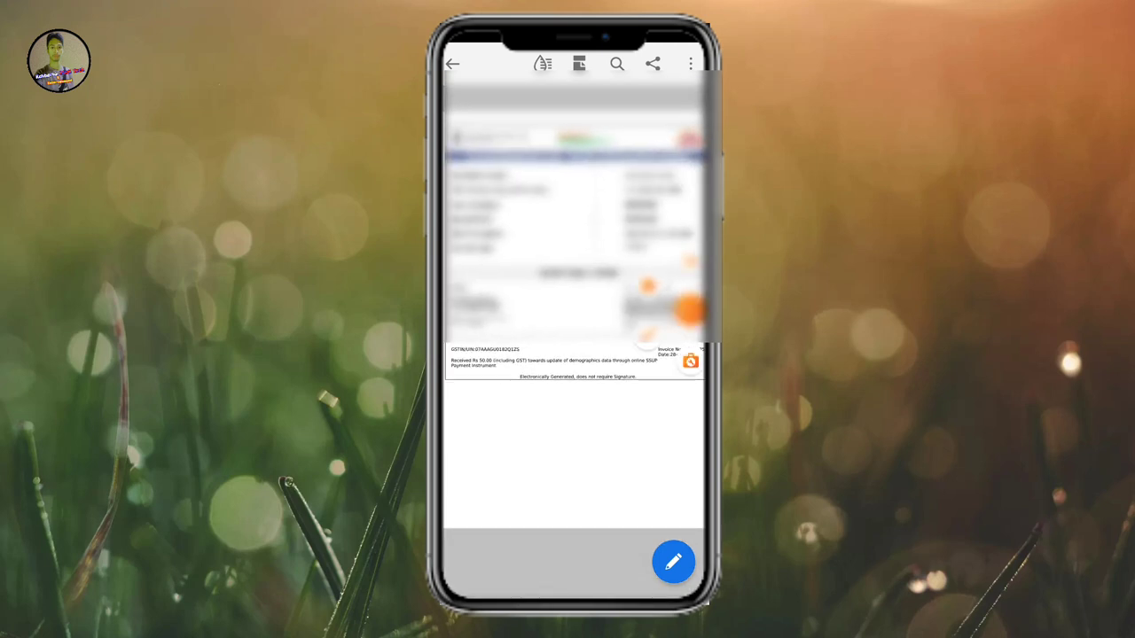
left_click(673, 562)
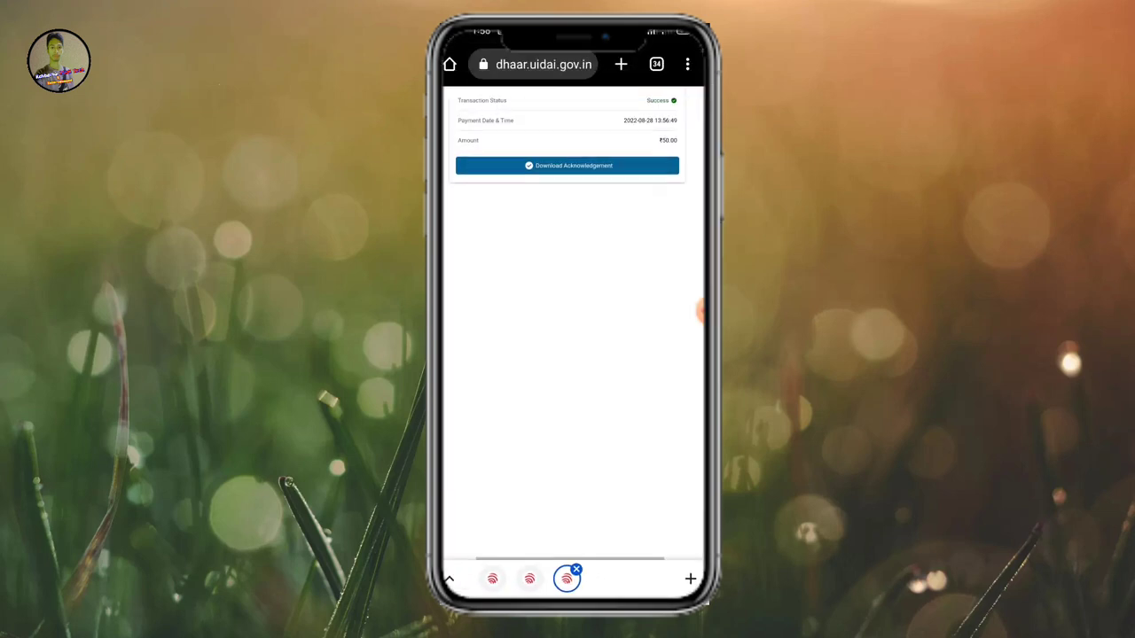
Return to the myAadhaar dashboard and expand the address update request under My Requests.
left_click(568, 166)
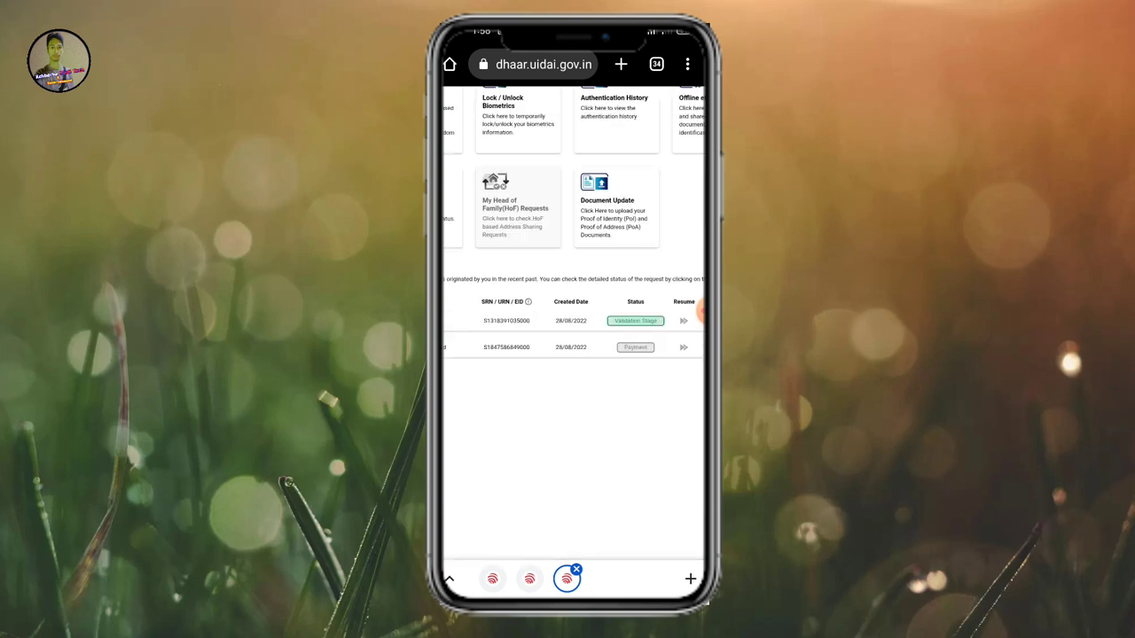
scroll("up", 3)
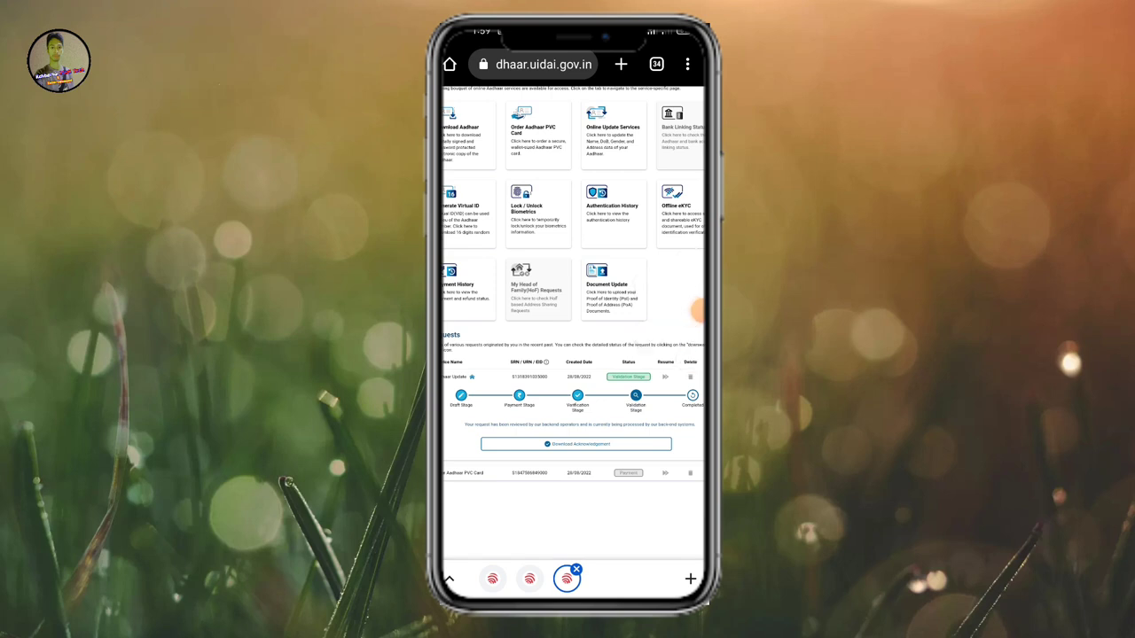
left_click(575, 579)
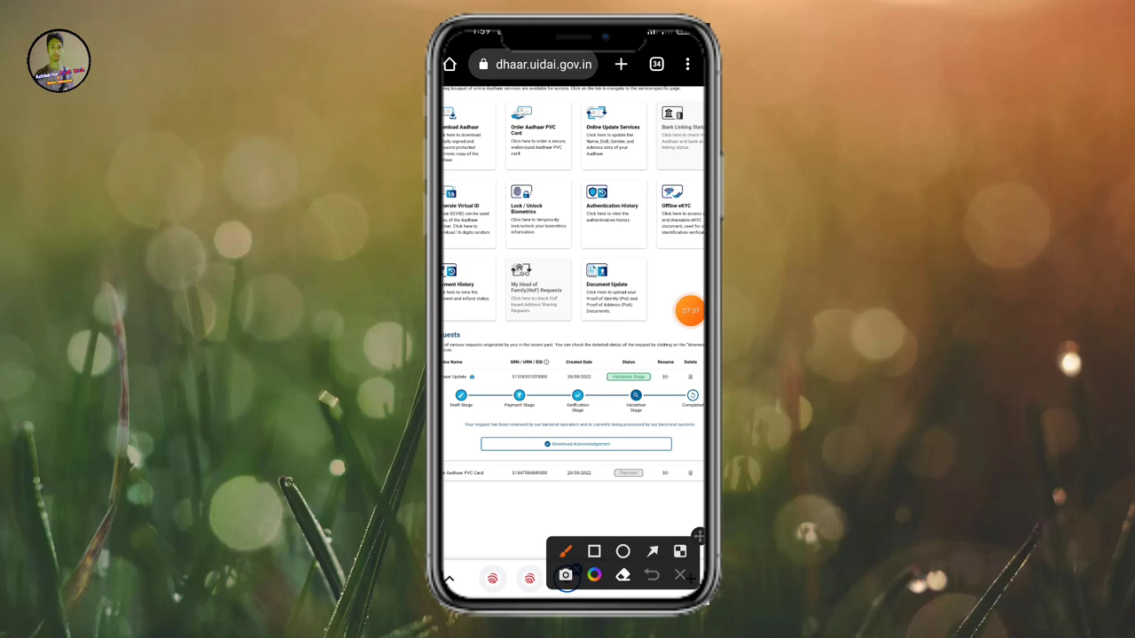